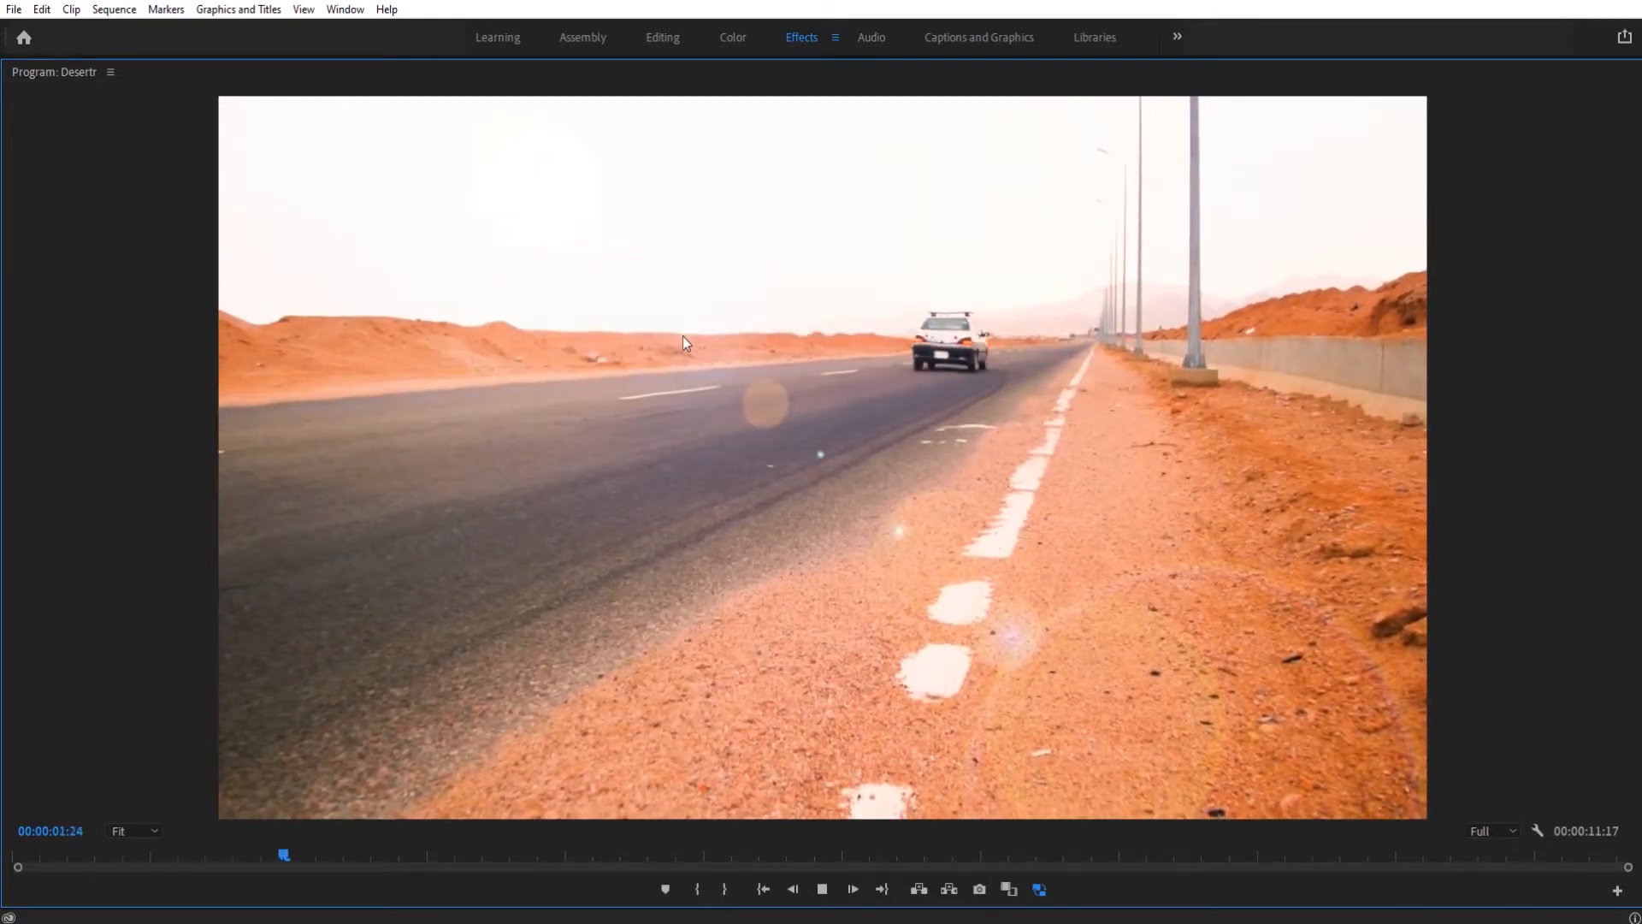
# Exit the full-screen Program Monitor preview of the desert road clip.
pyautogui.click(852, 889)
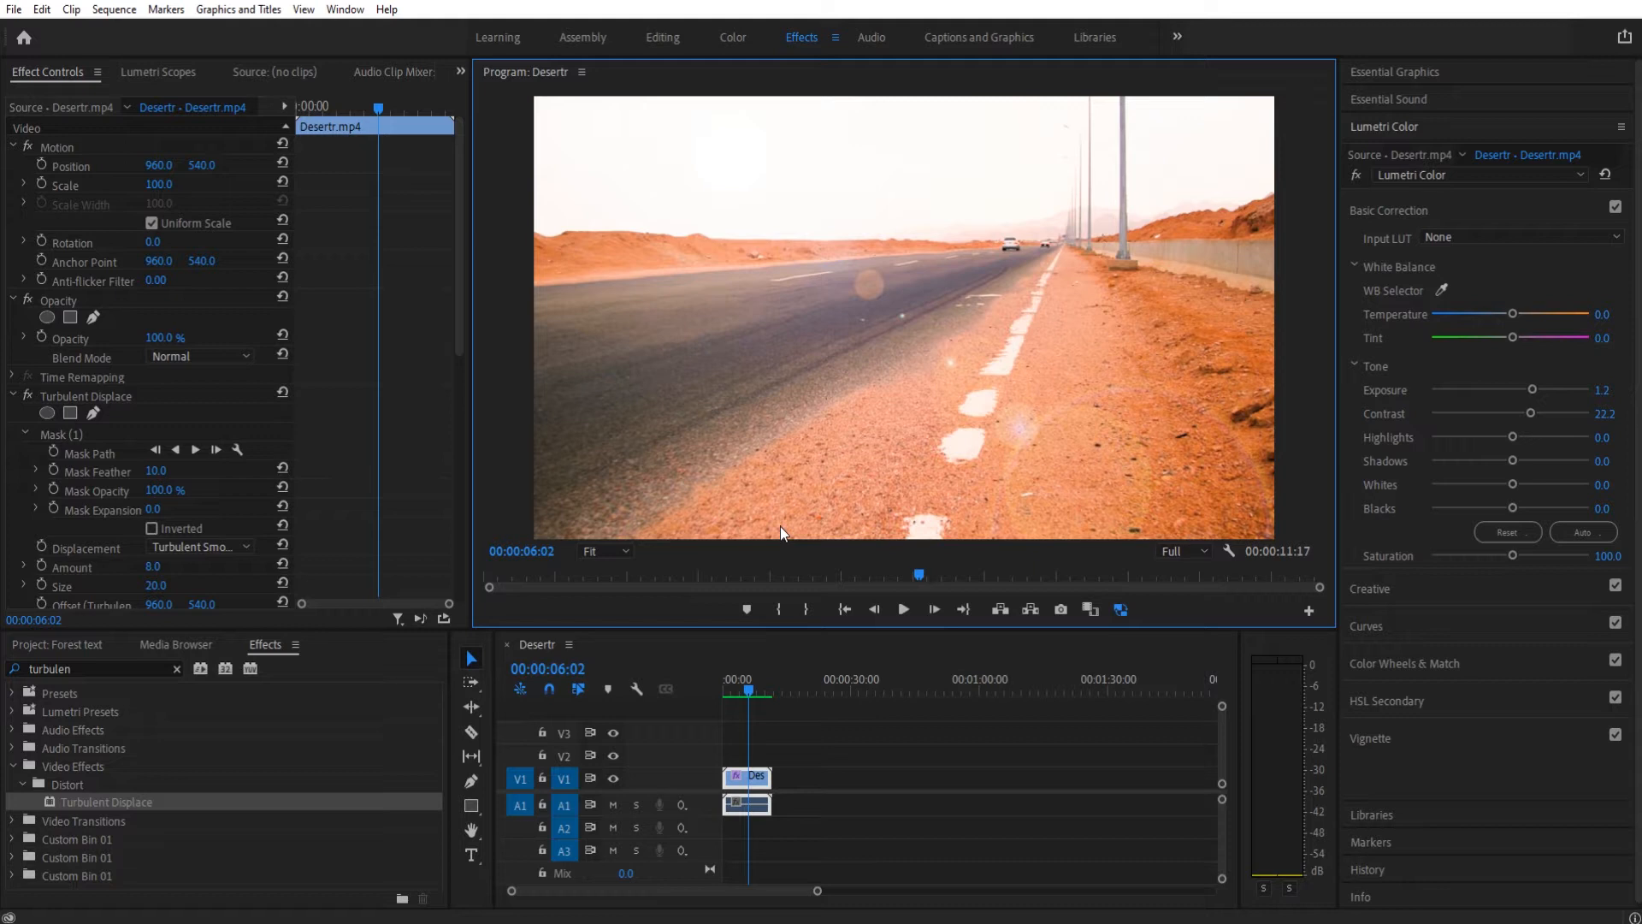
pyautogui.moveTo(798, 603)
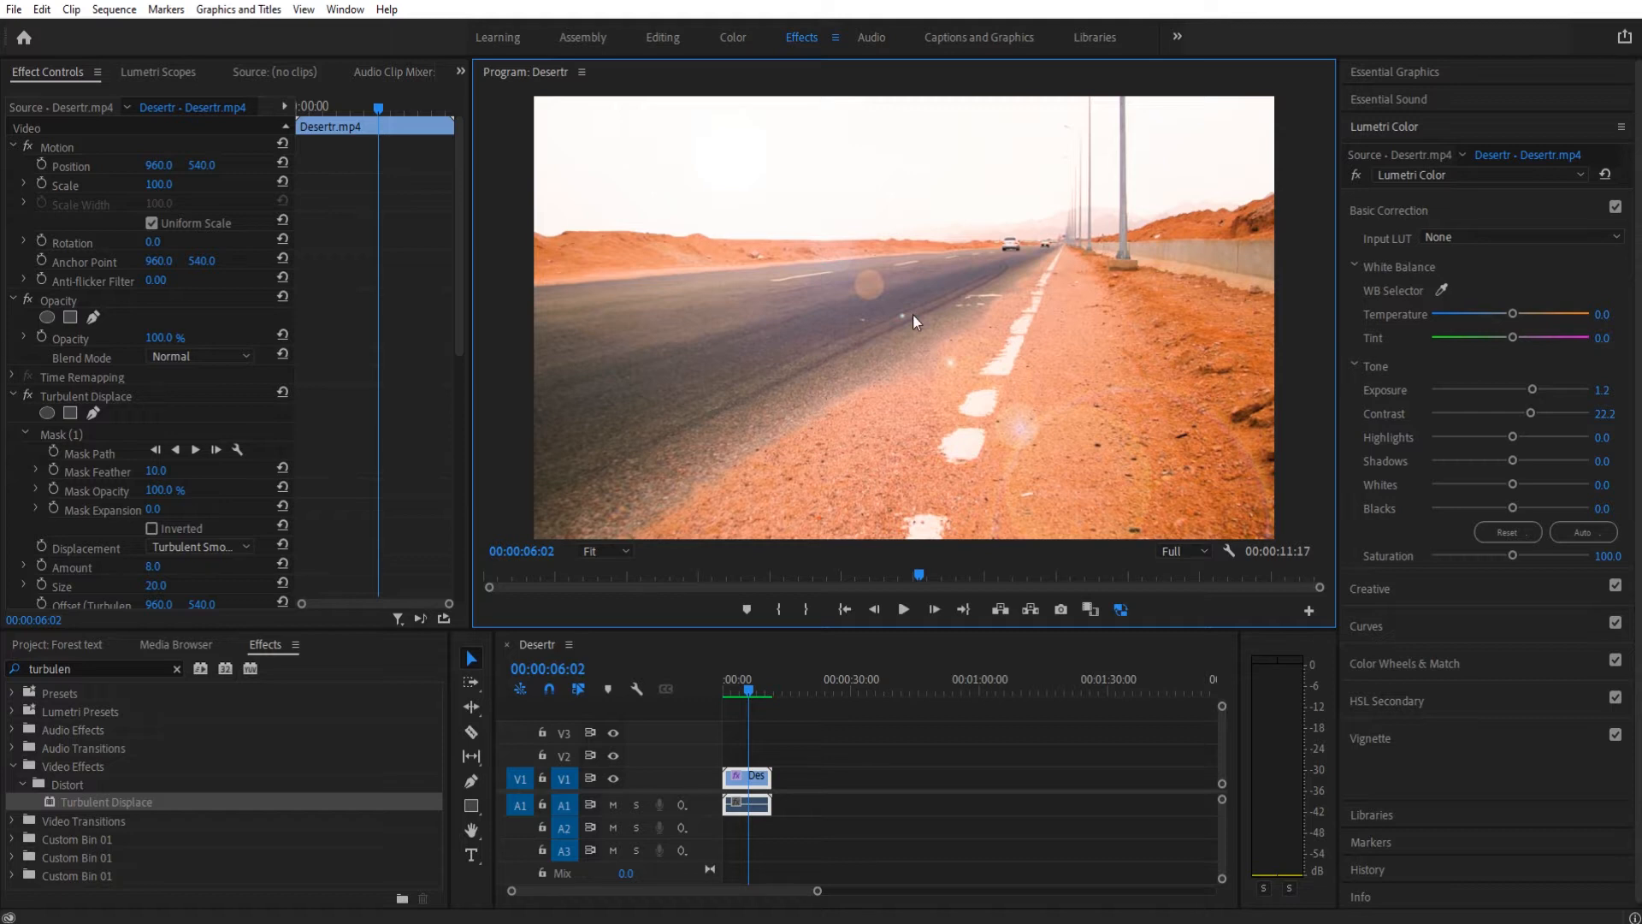
pyautogui.moveTo(1024, 251)
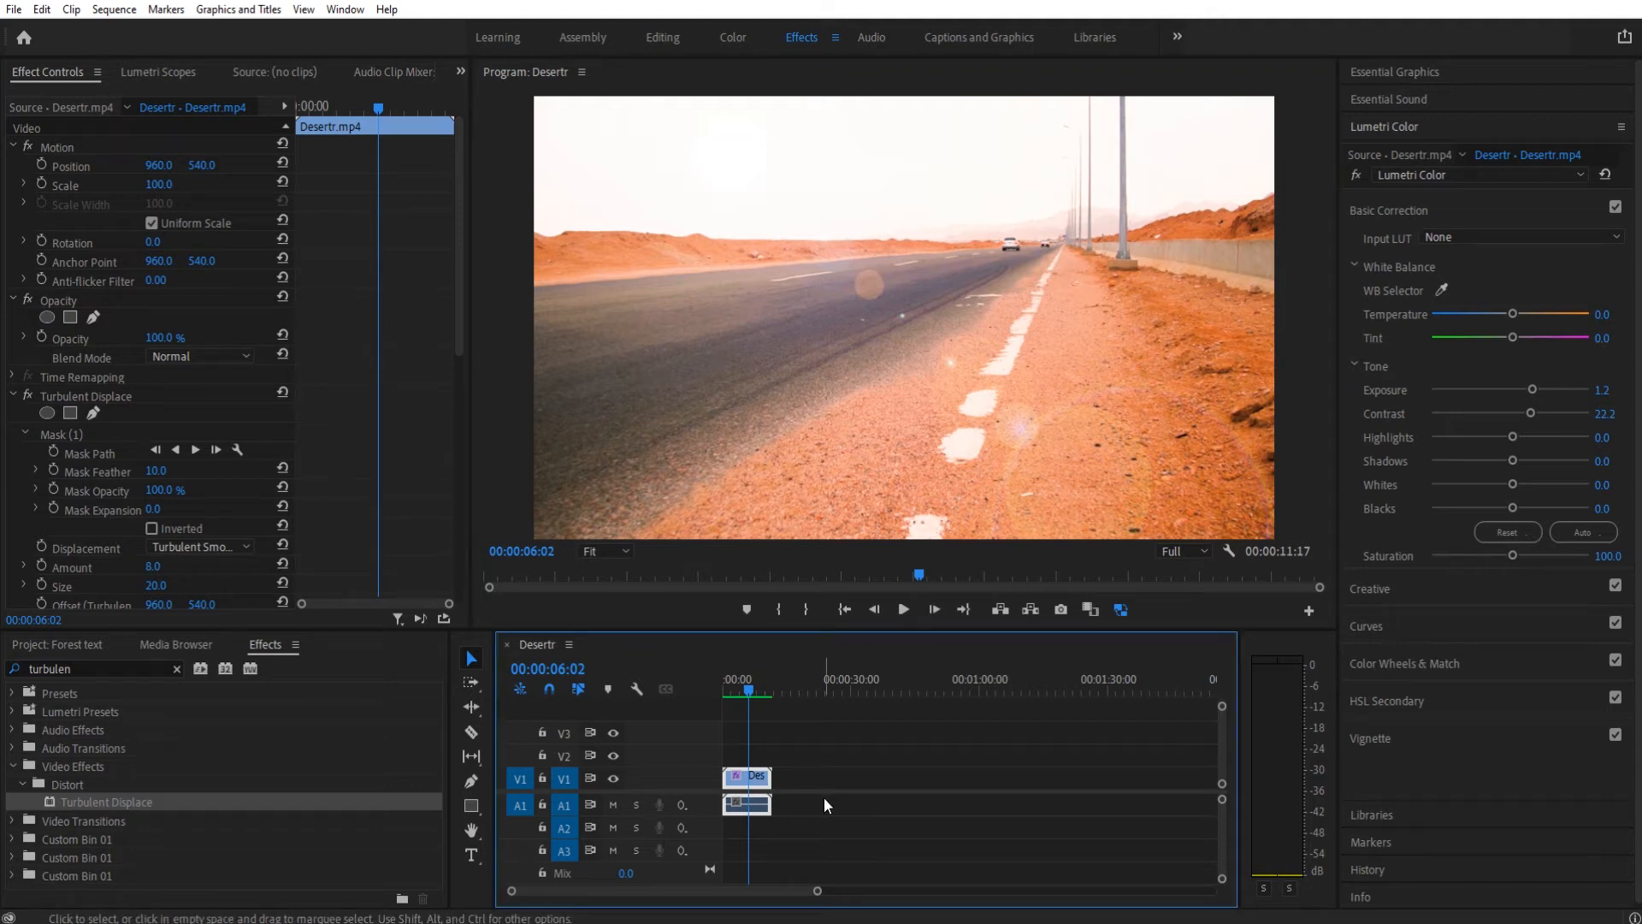
# Focus the sequence timeline and cue the playhead back to 00:00:00:00.
pyautogui.click(85, 396)
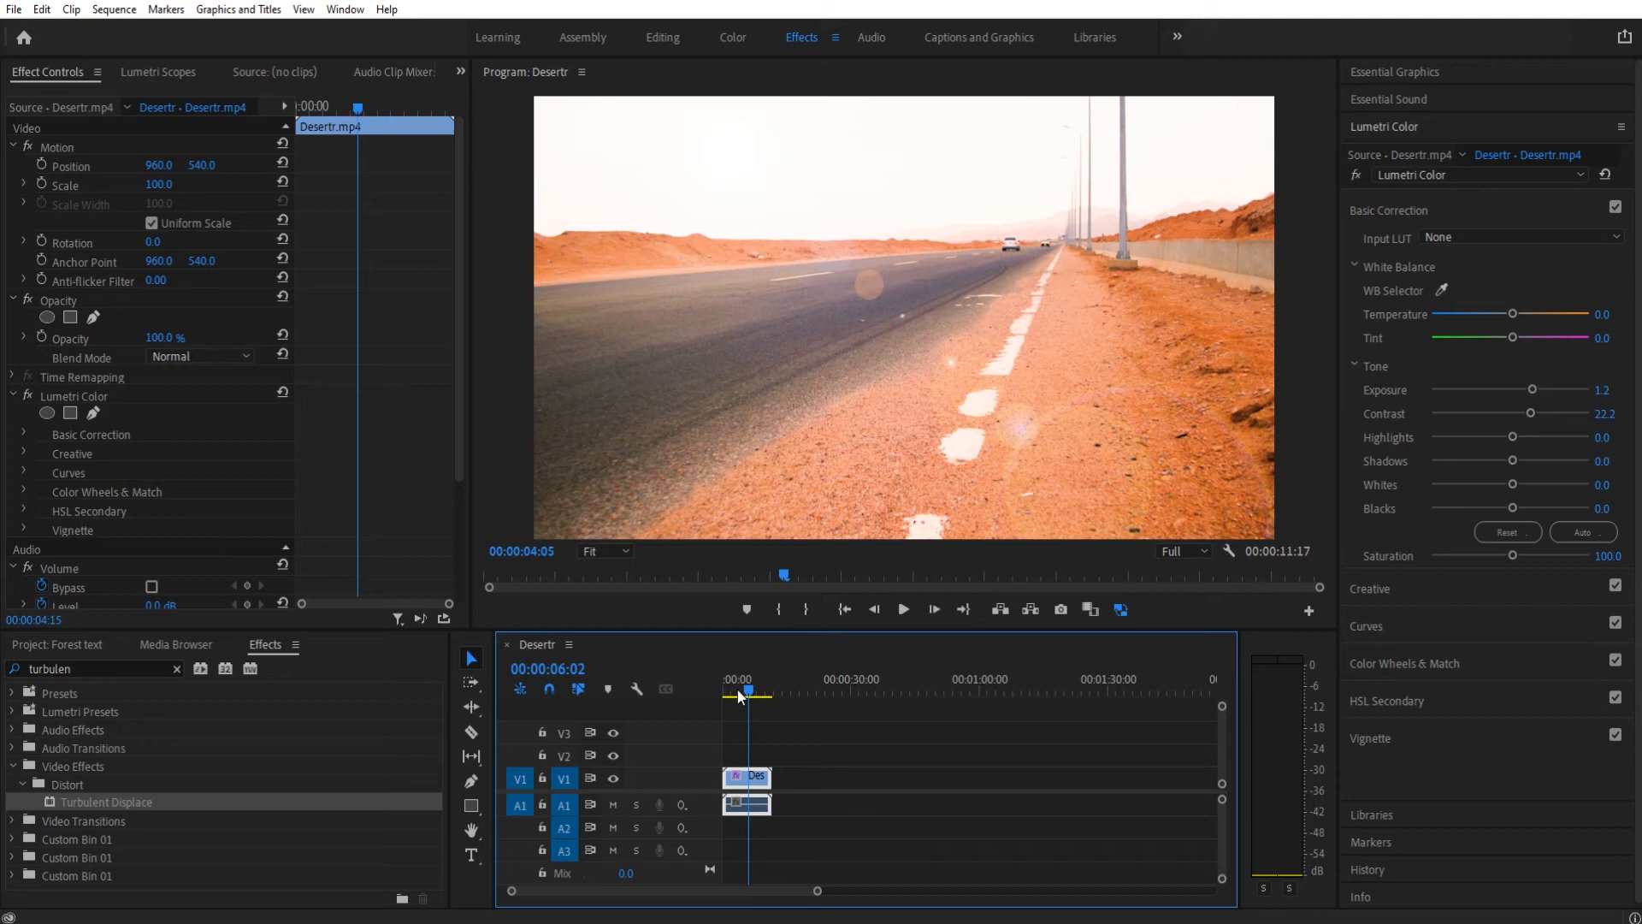
pyautogui.click(726, 679)
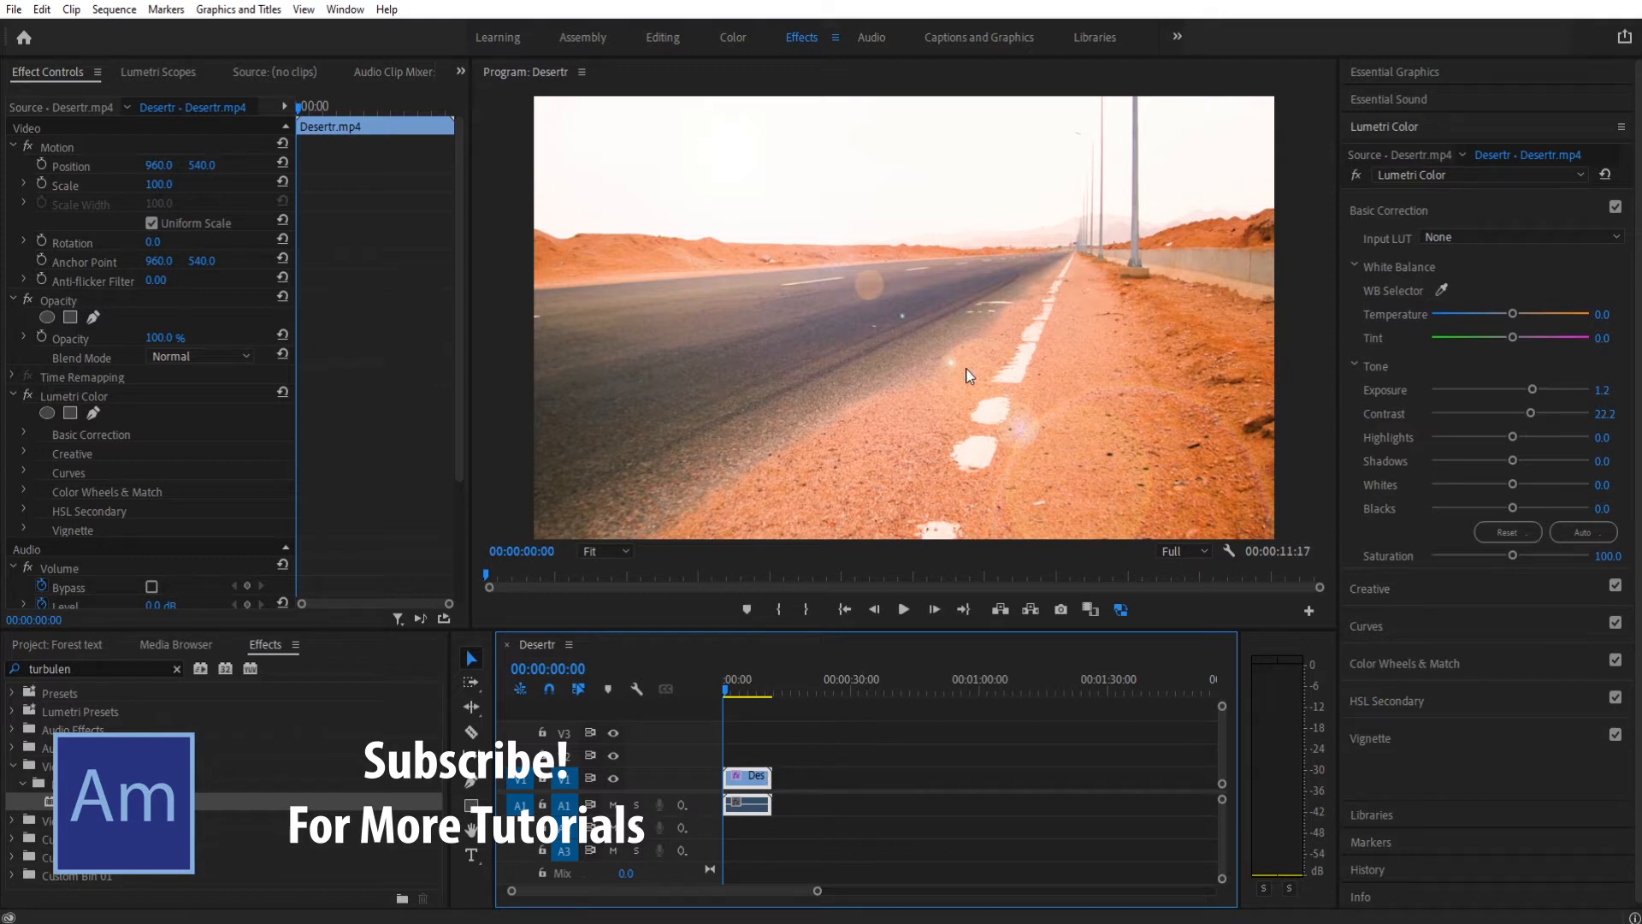
pyautogui.moveTo(1461, 295)
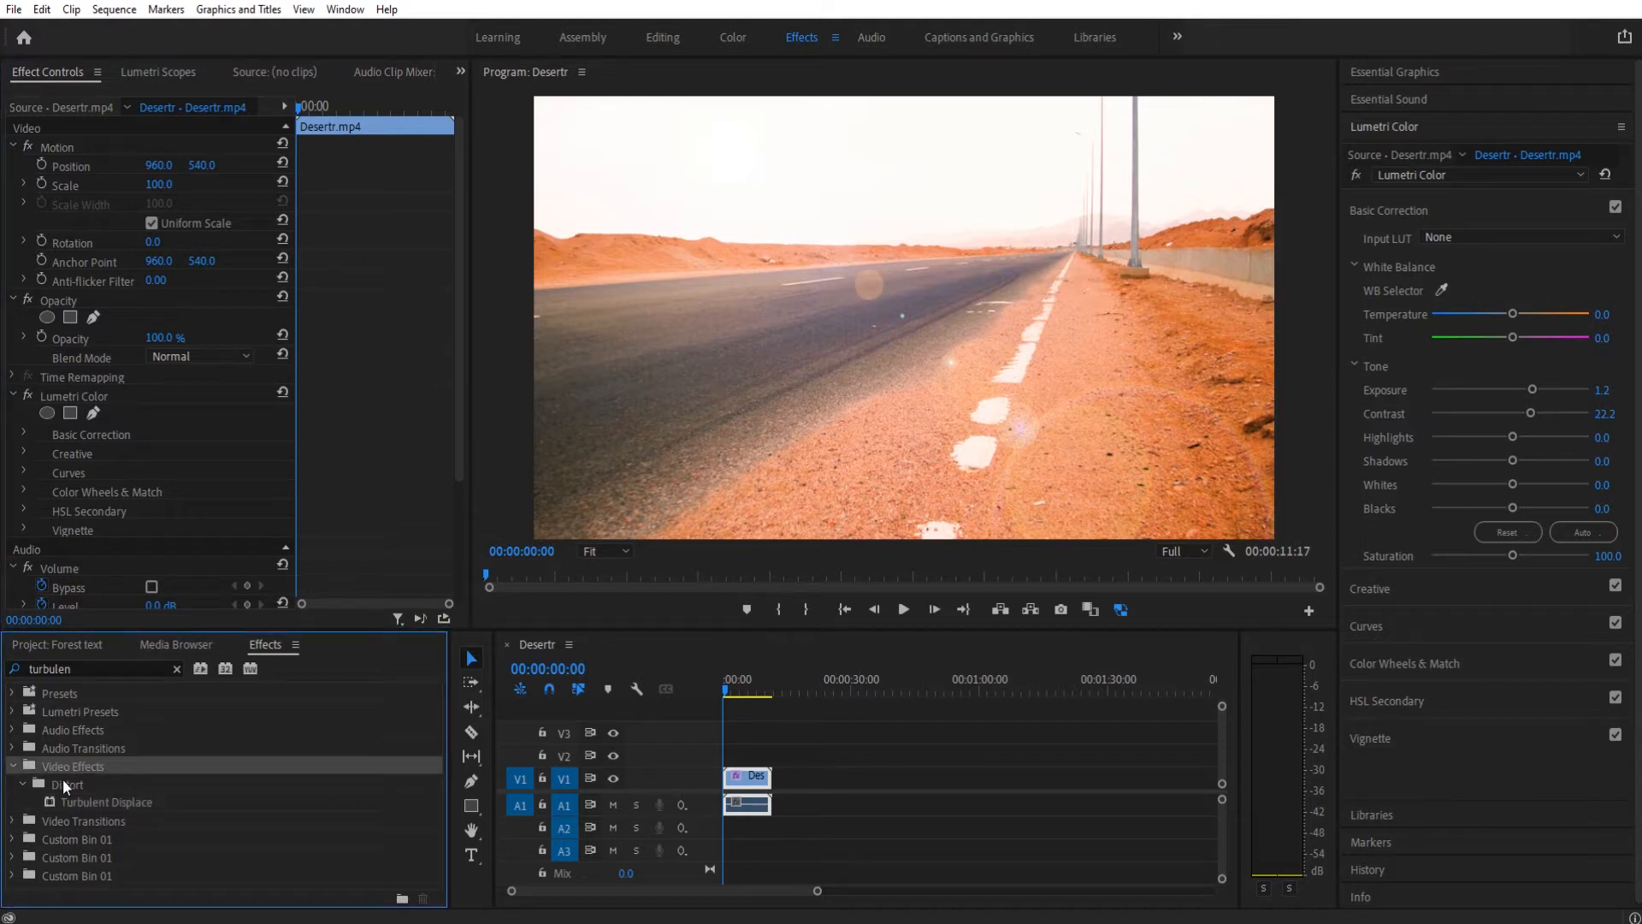
# Apply Turbulent Displace to the V1 desert road clip, using the Turbulent Smoother displacement type.
pyautogui.click(105, 801)
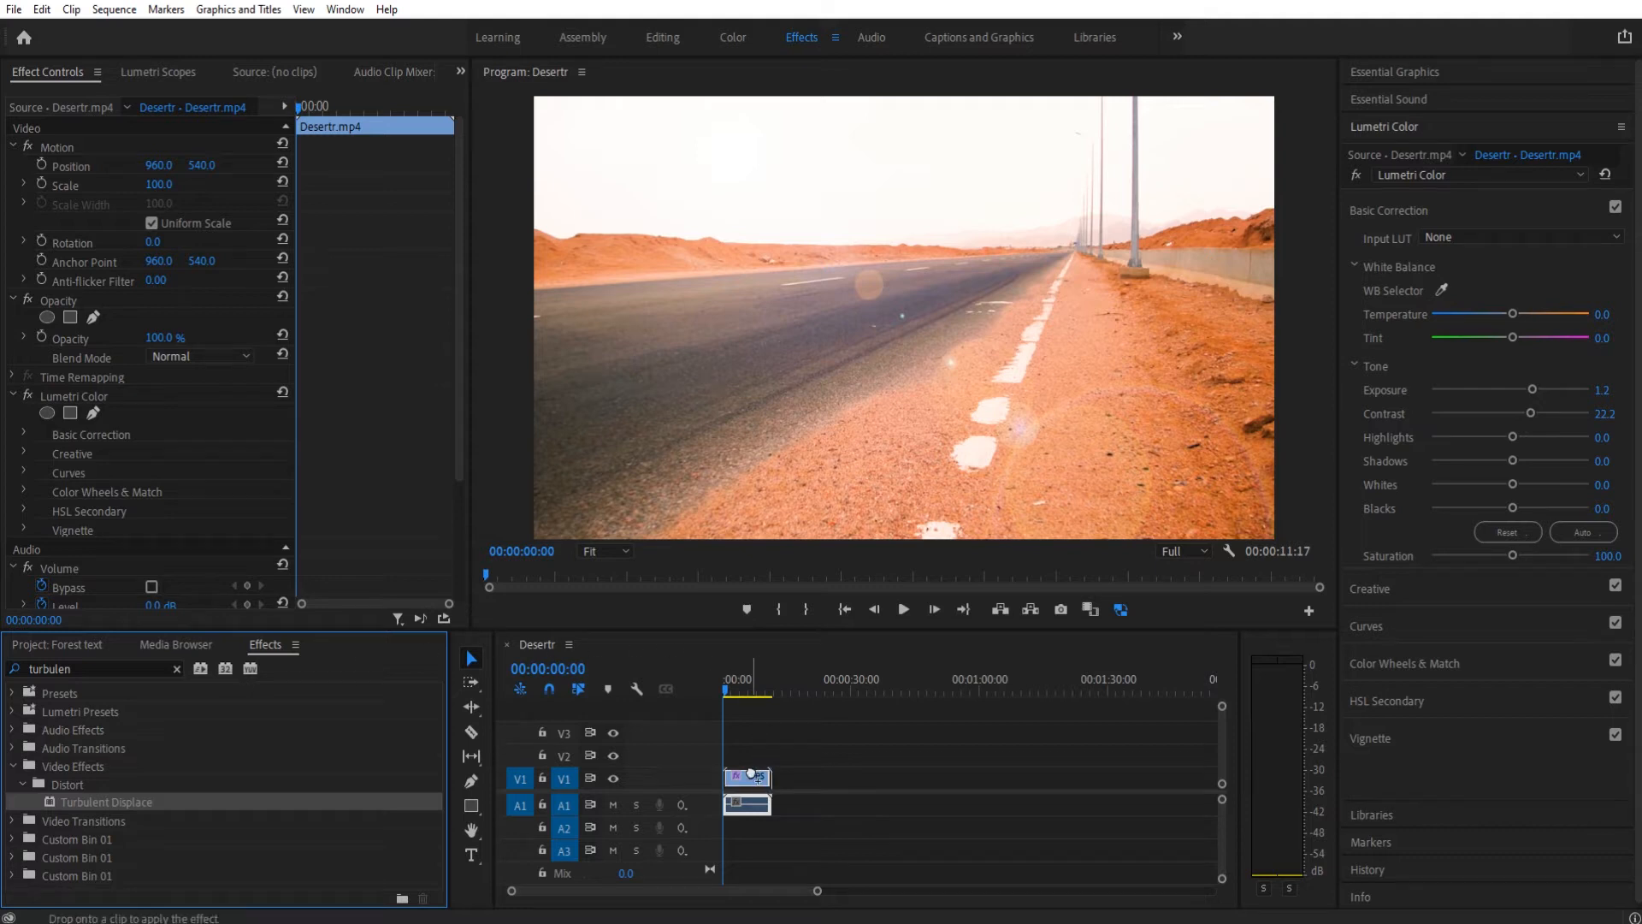
pyautogui.moveTo(106, 801); pyautogui.dragTo(746, 778)
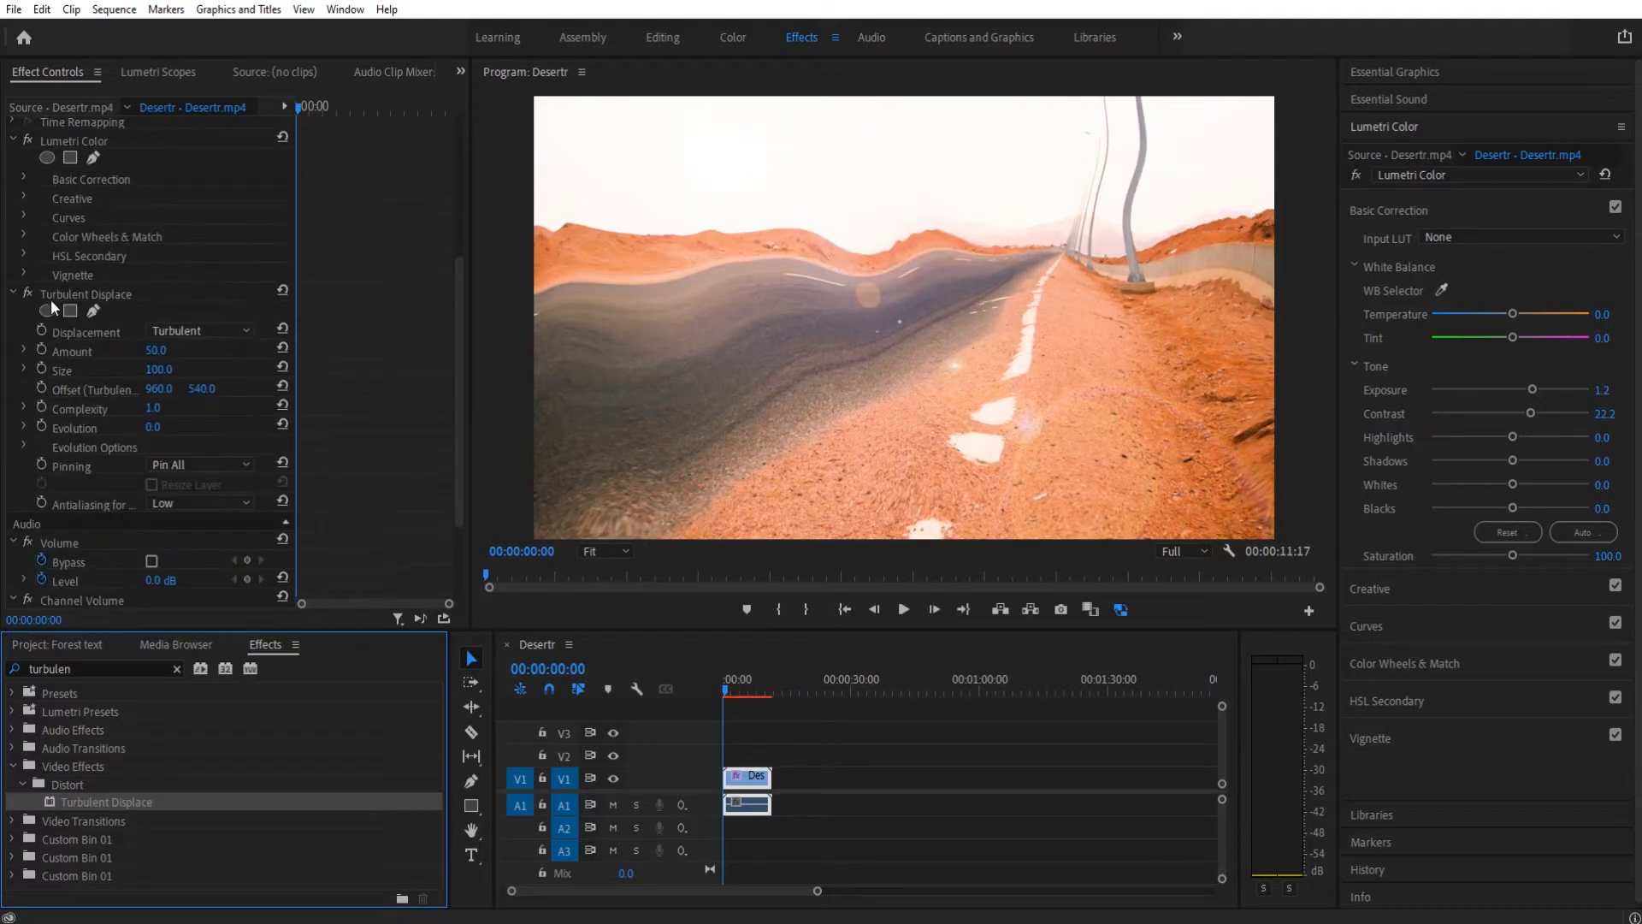
pyautogui.click(200, 331)
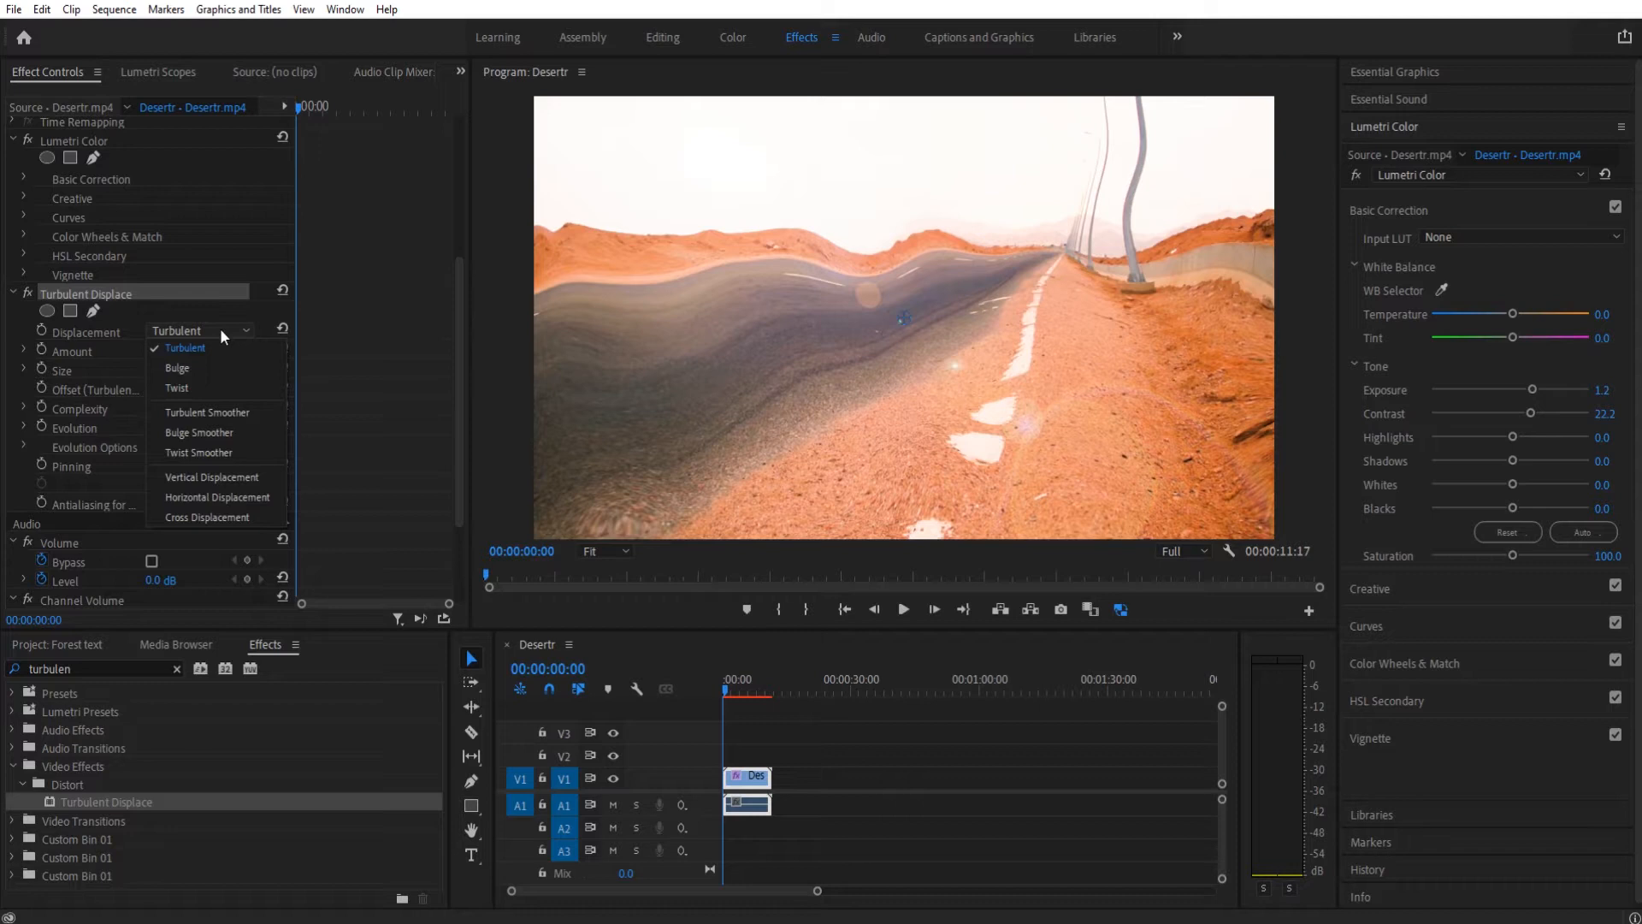
pyautogui.click(185, 346)
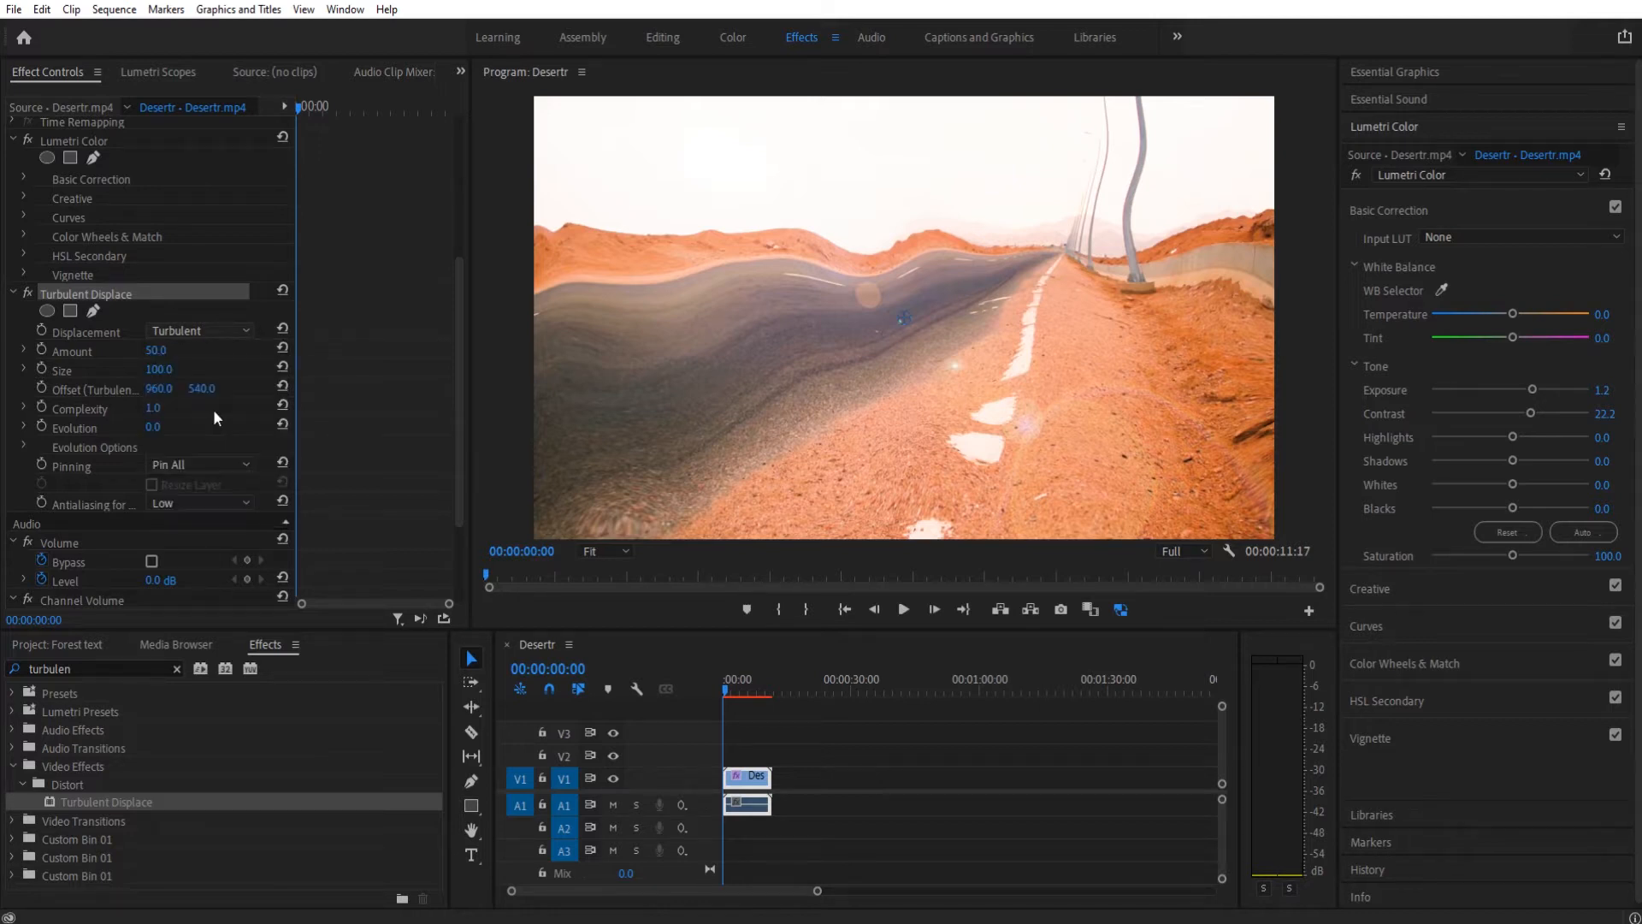
pyautogui.click(198, 330)
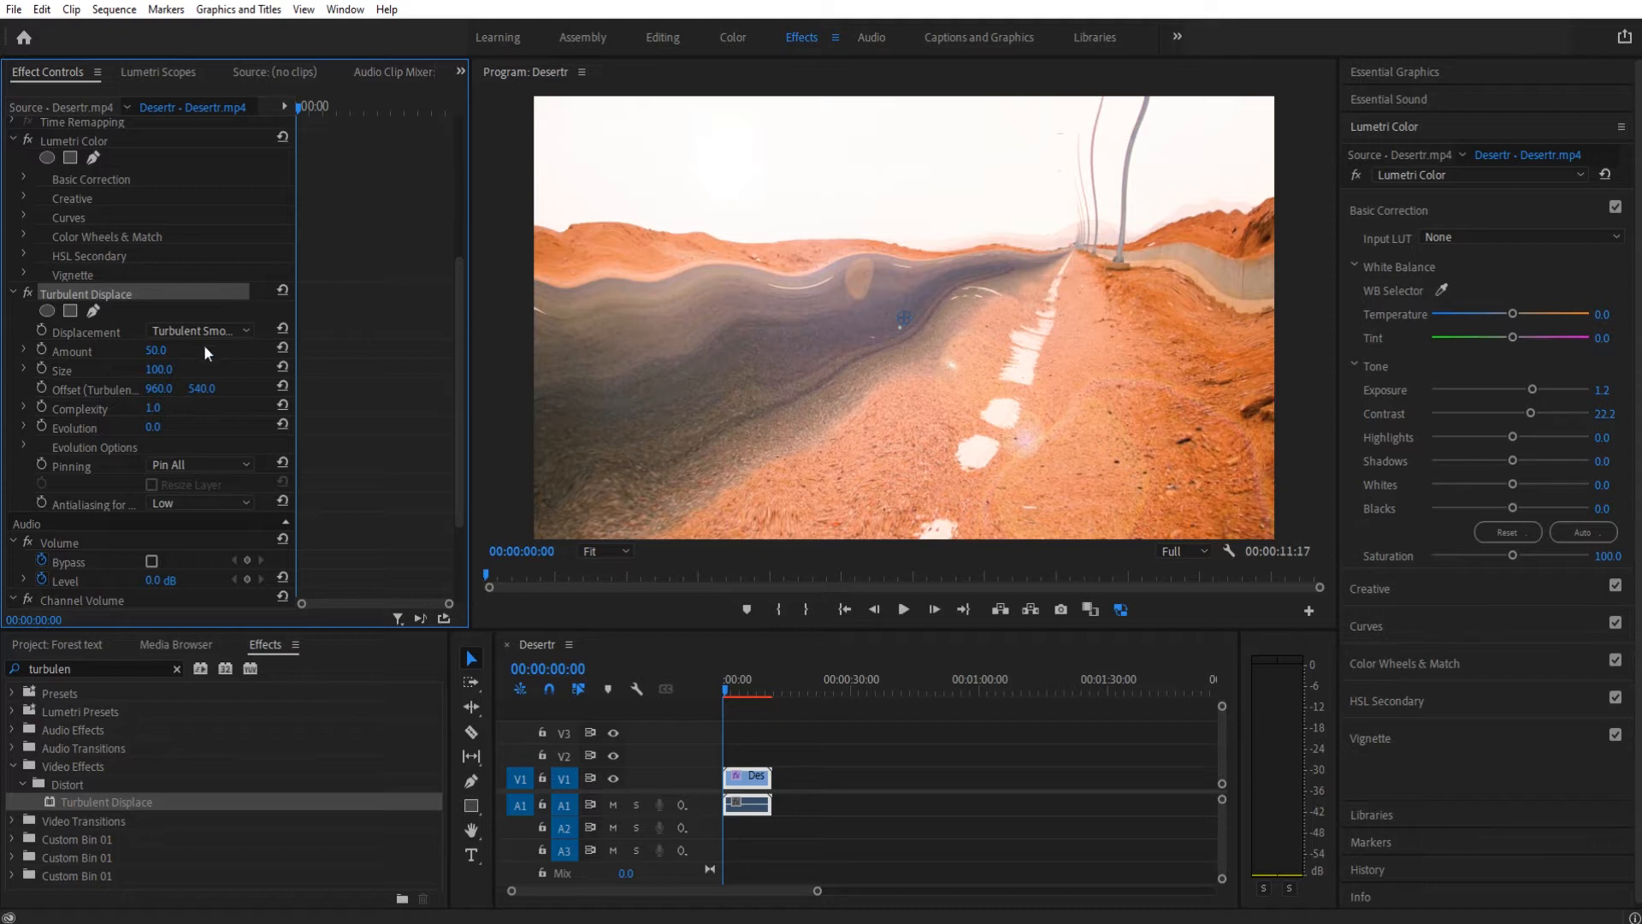
# Set Turbulent Displace Amount to 8.0 and reduce Size to 20.
pyautogui.doubleClick(156, 350)
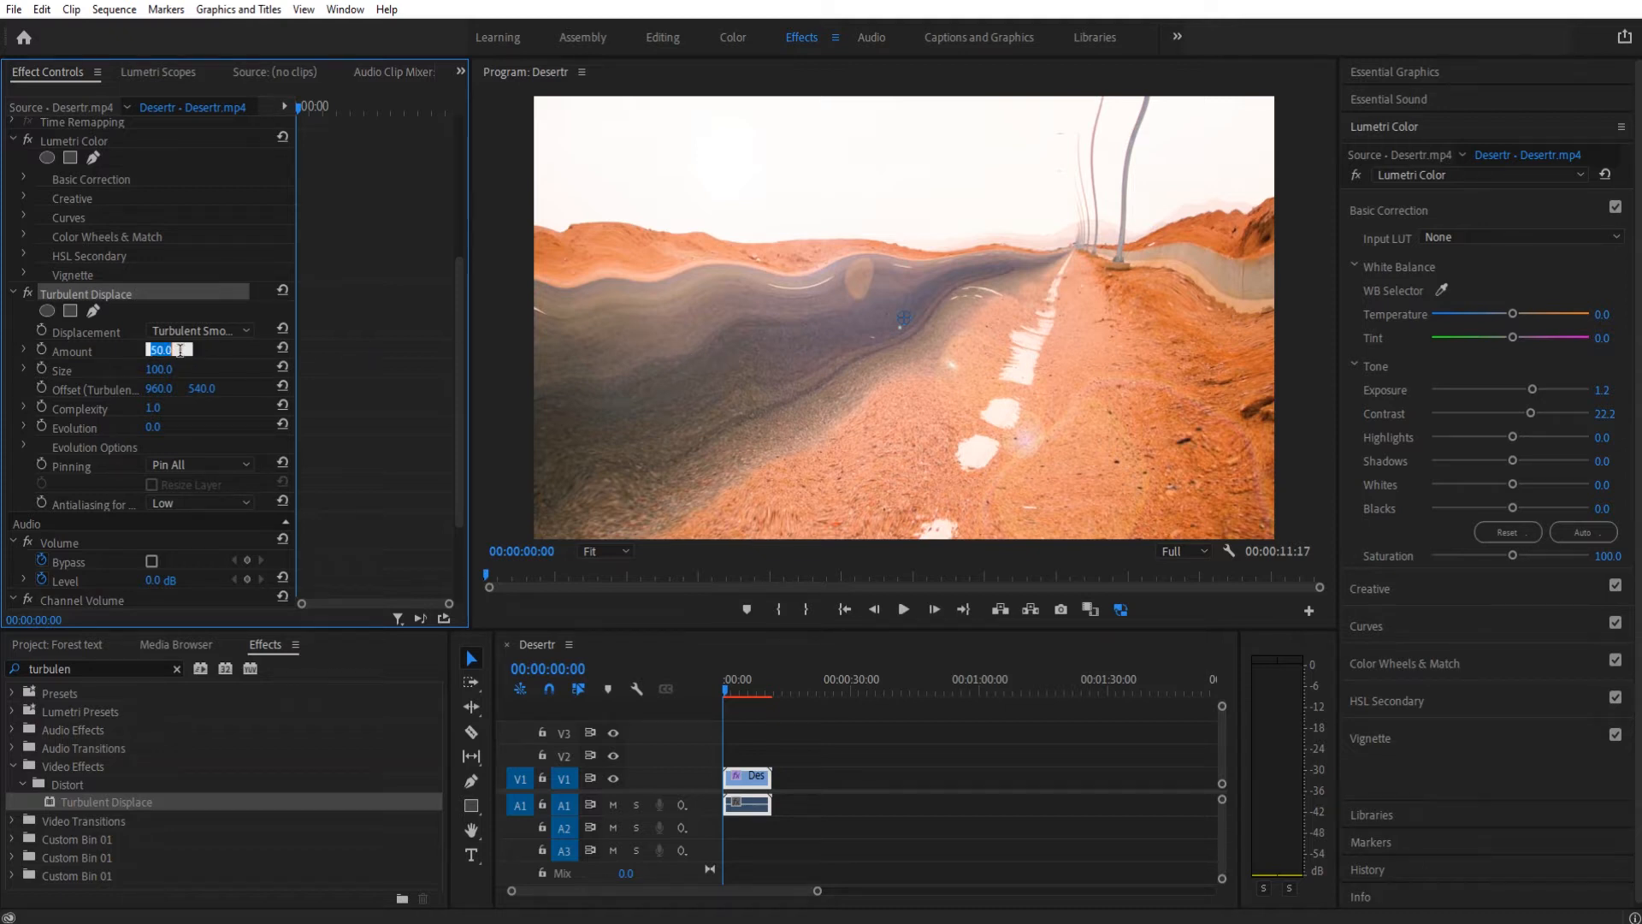
pyautogui.write('8.0')
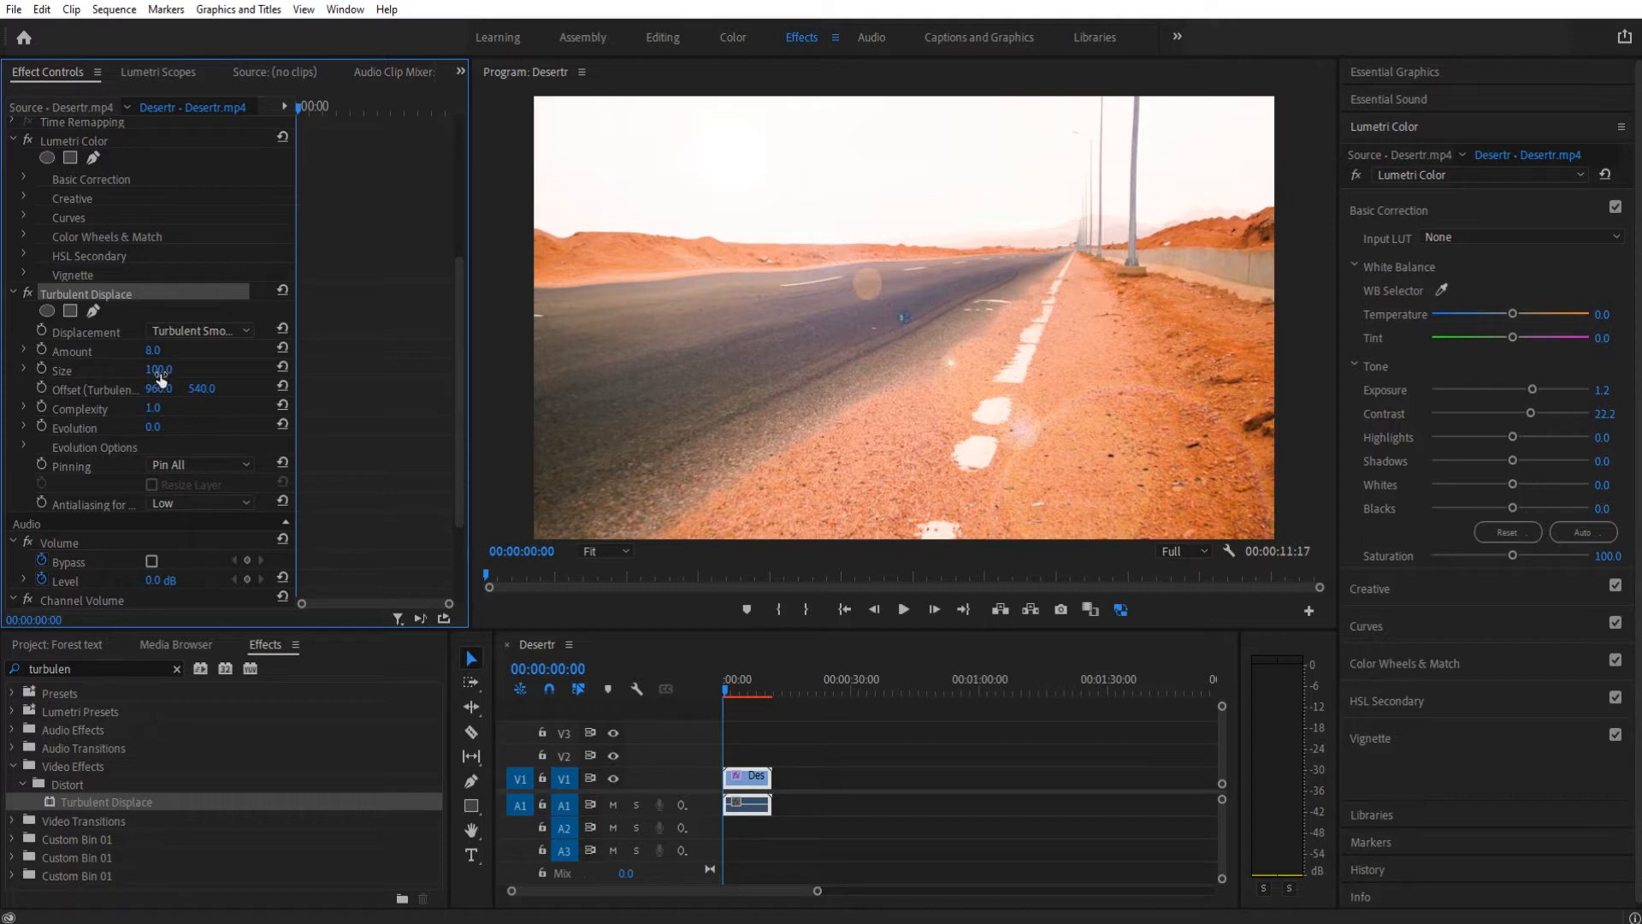
pyautogui.moveTo(159, 370); pyautogui.dragTo(159, 370)
pyautogui.write('20')
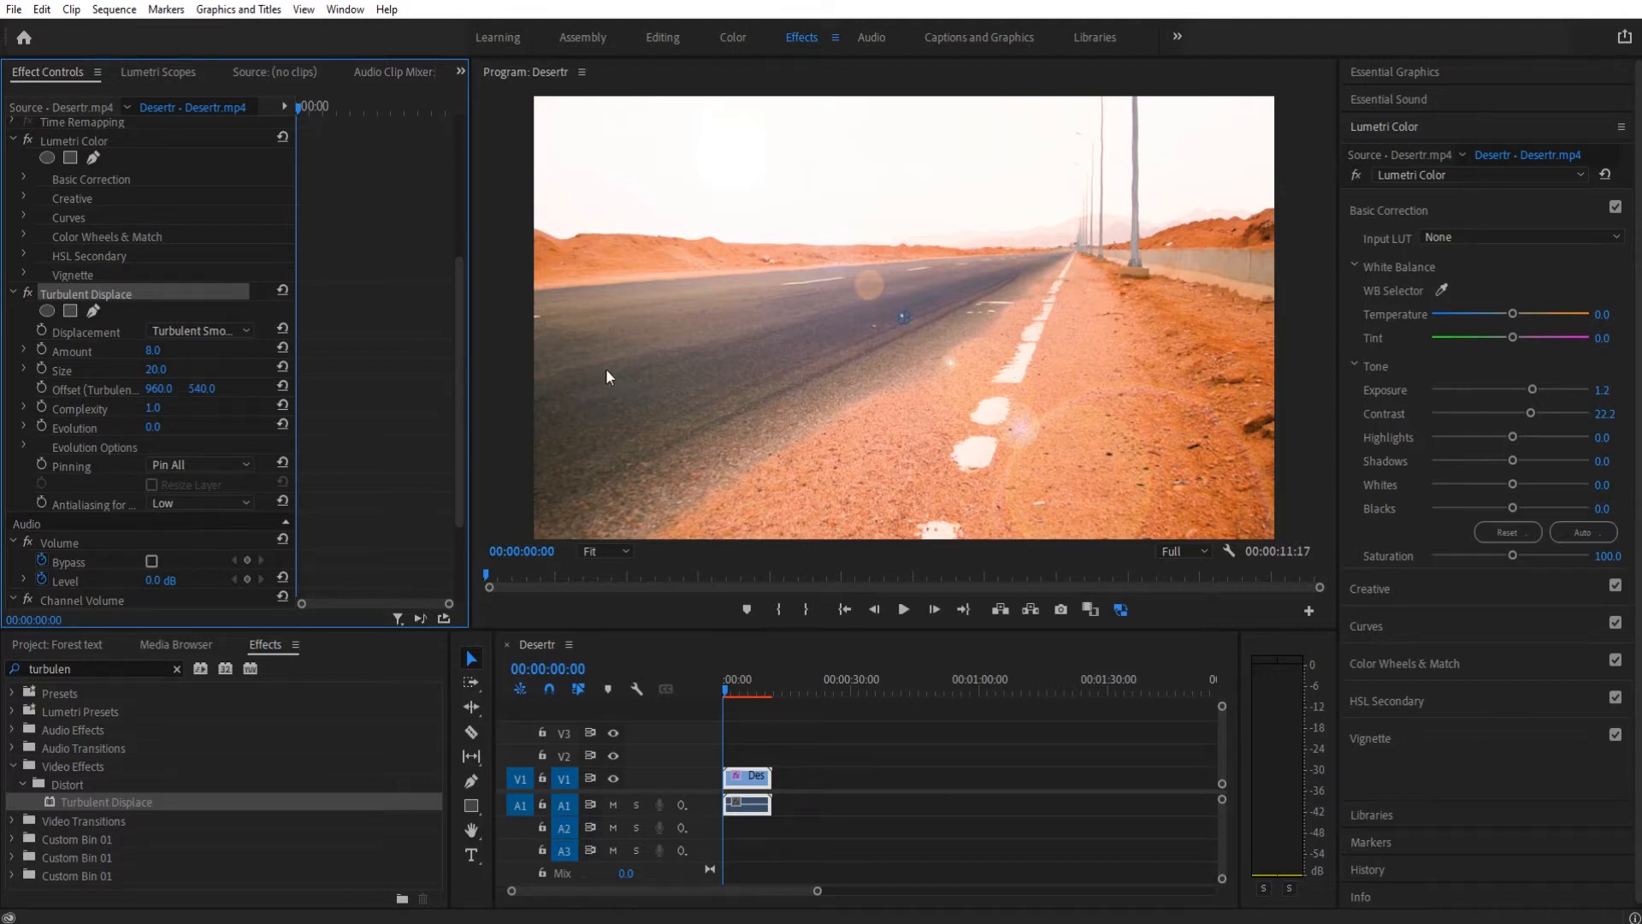
pyautogui.moveTo(259, 544)
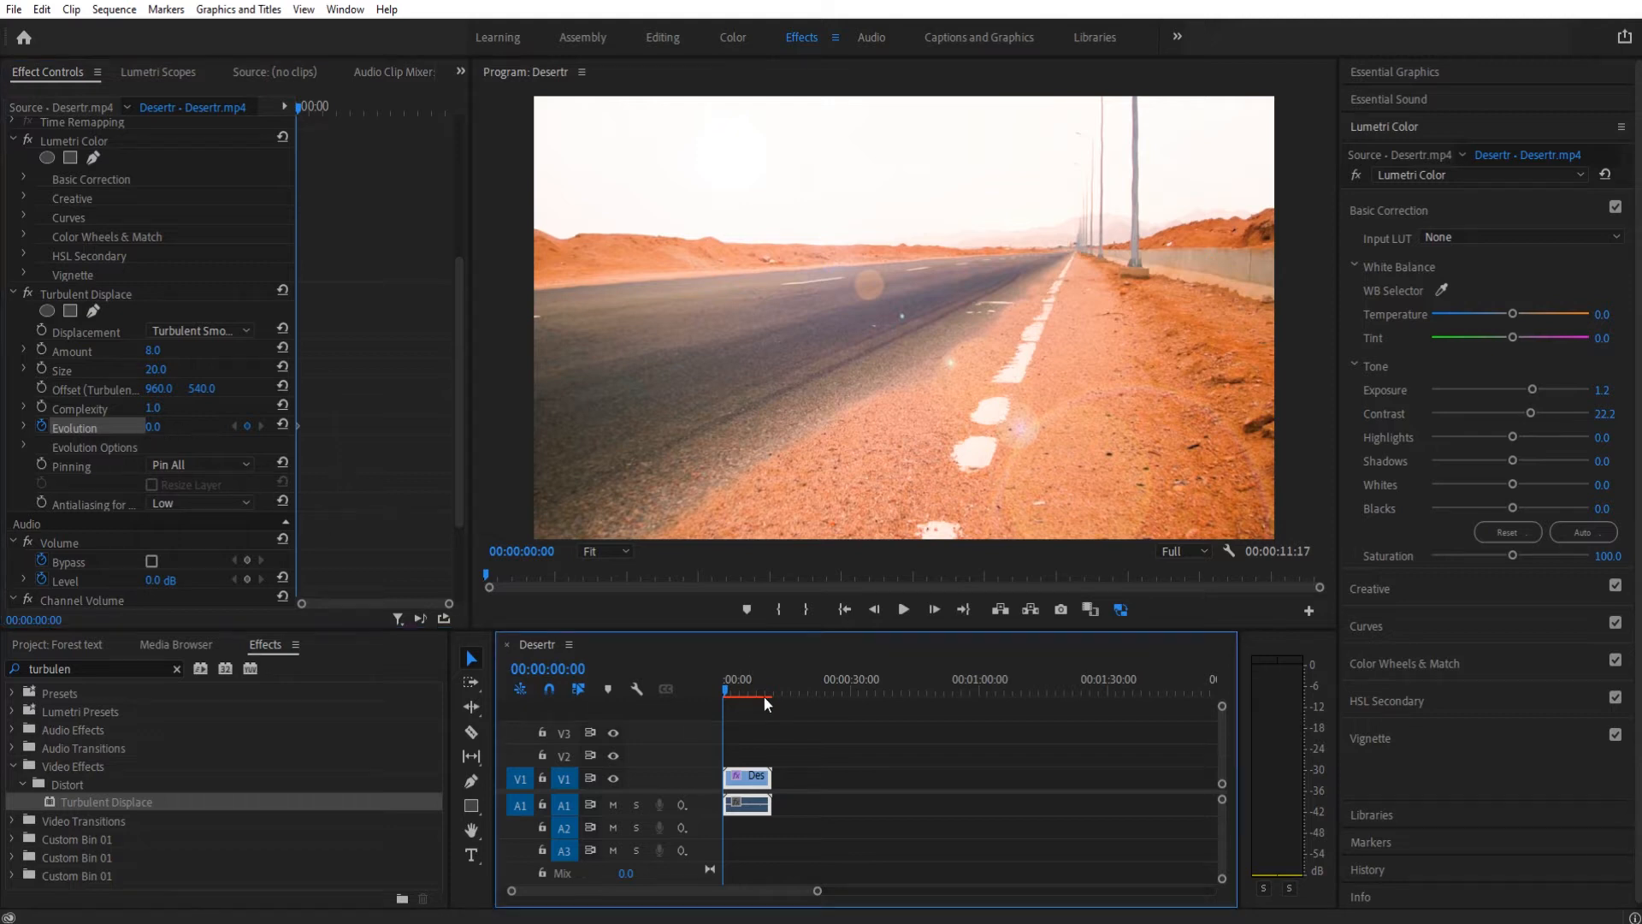
# Move to the clip end and play back the heat distortion in the maximized monitor.
pyautogui.click(772, 679)
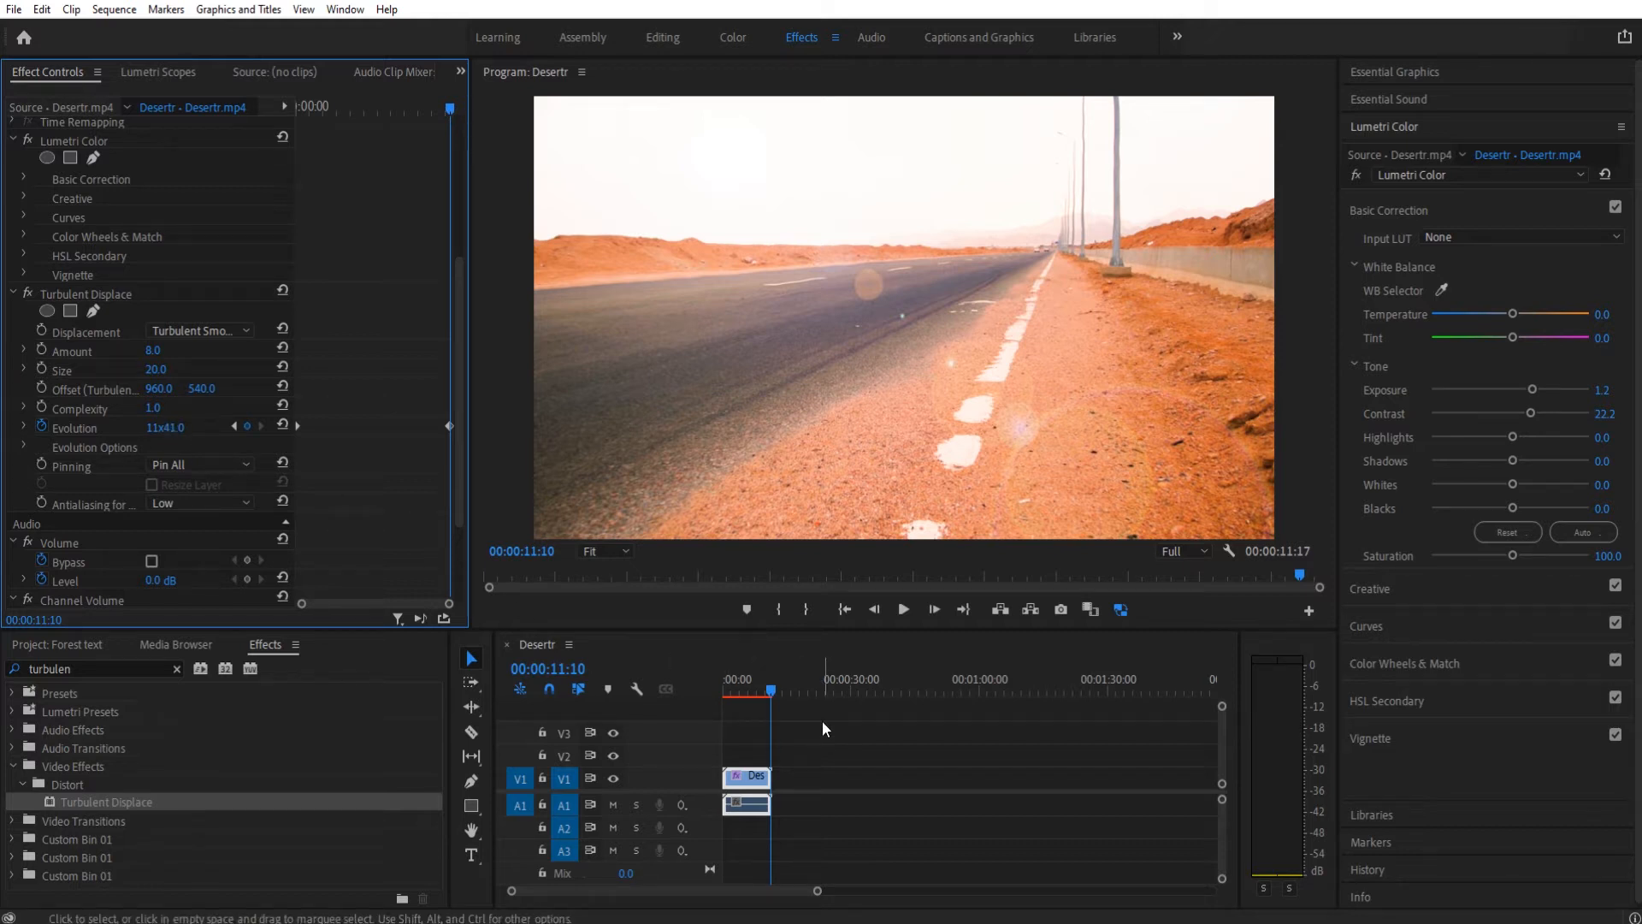
pyautogui.click(741, 691)
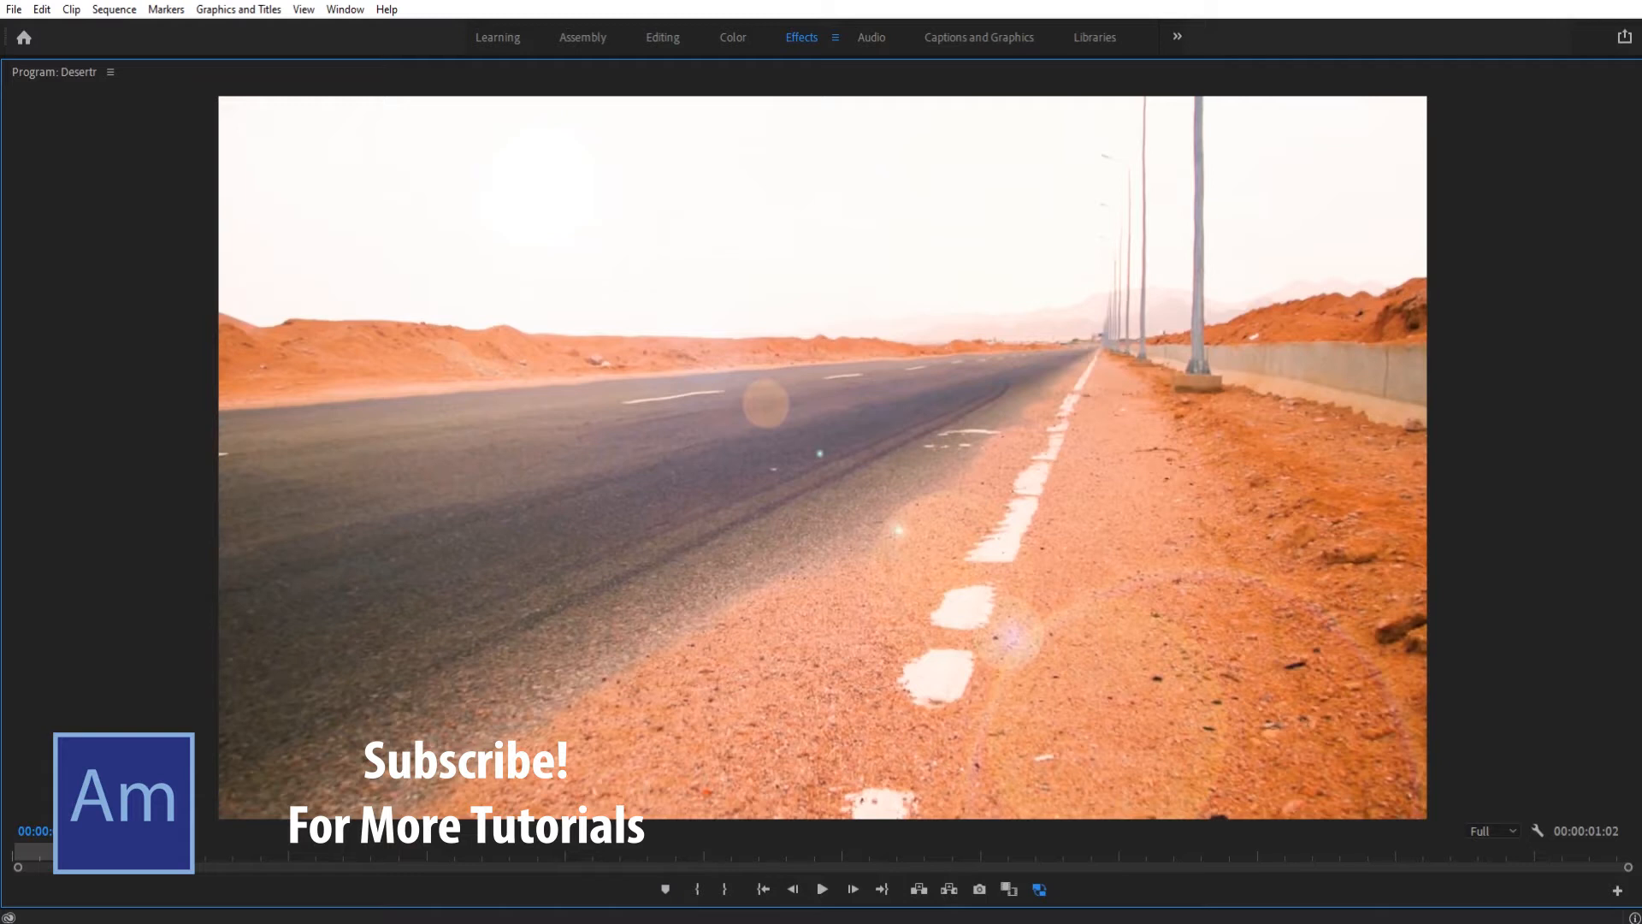
# Leave the maximized Program Monitor and dismiss the in/out marking menu.
pyautogui.click(821, 888)
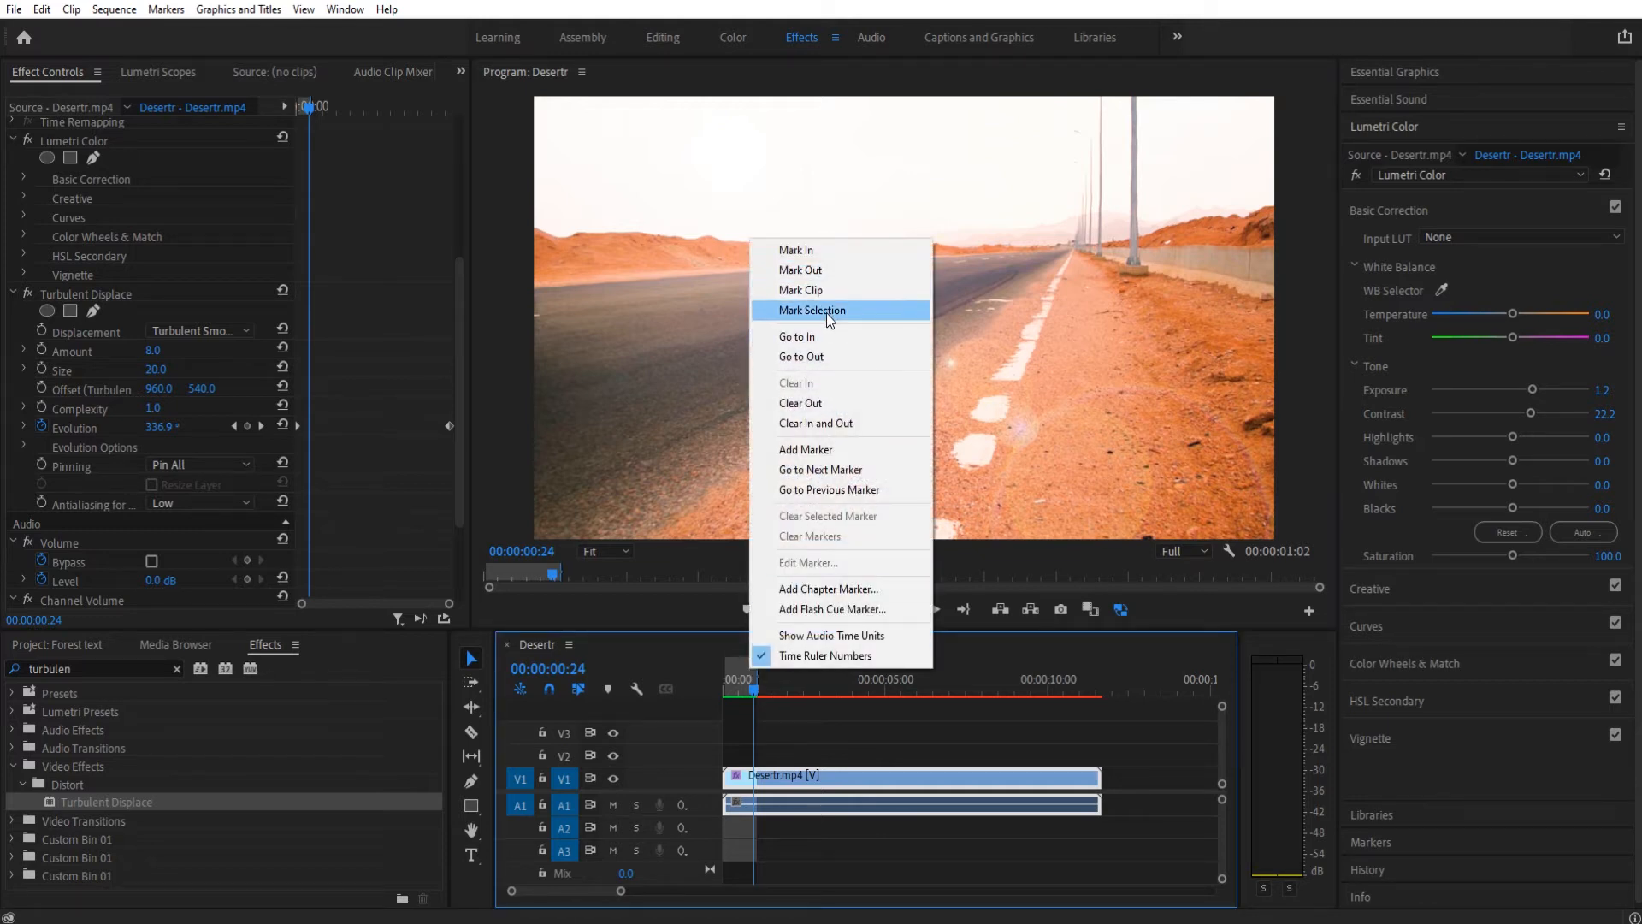
pyautogui.click(816, 423)
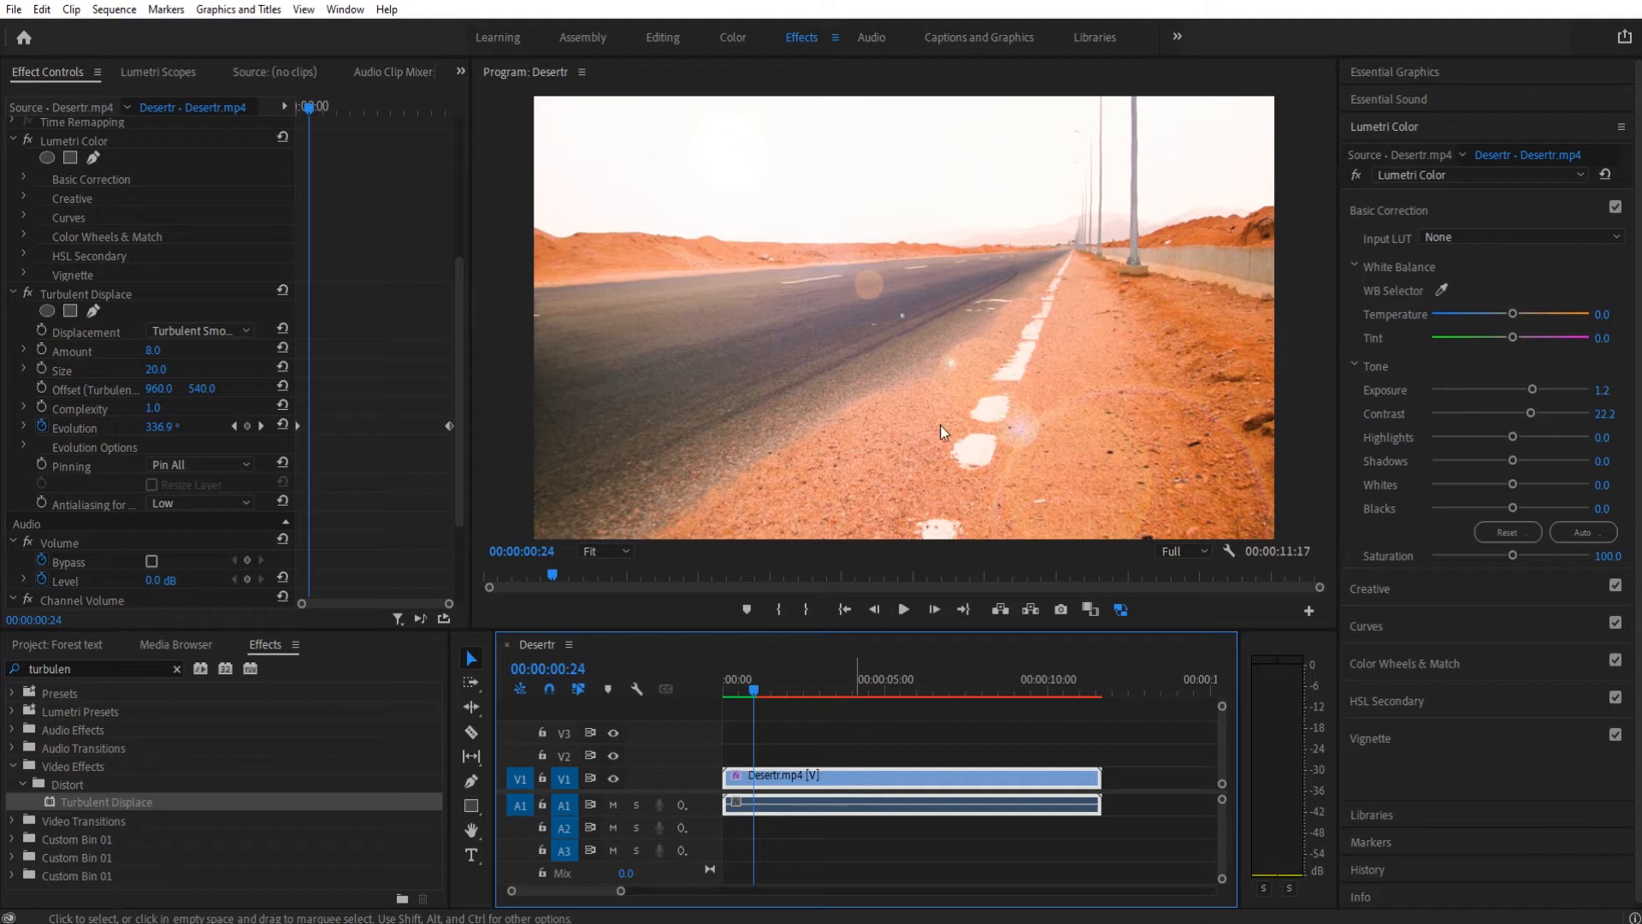
pyautogui.moveTo(1235, 214)
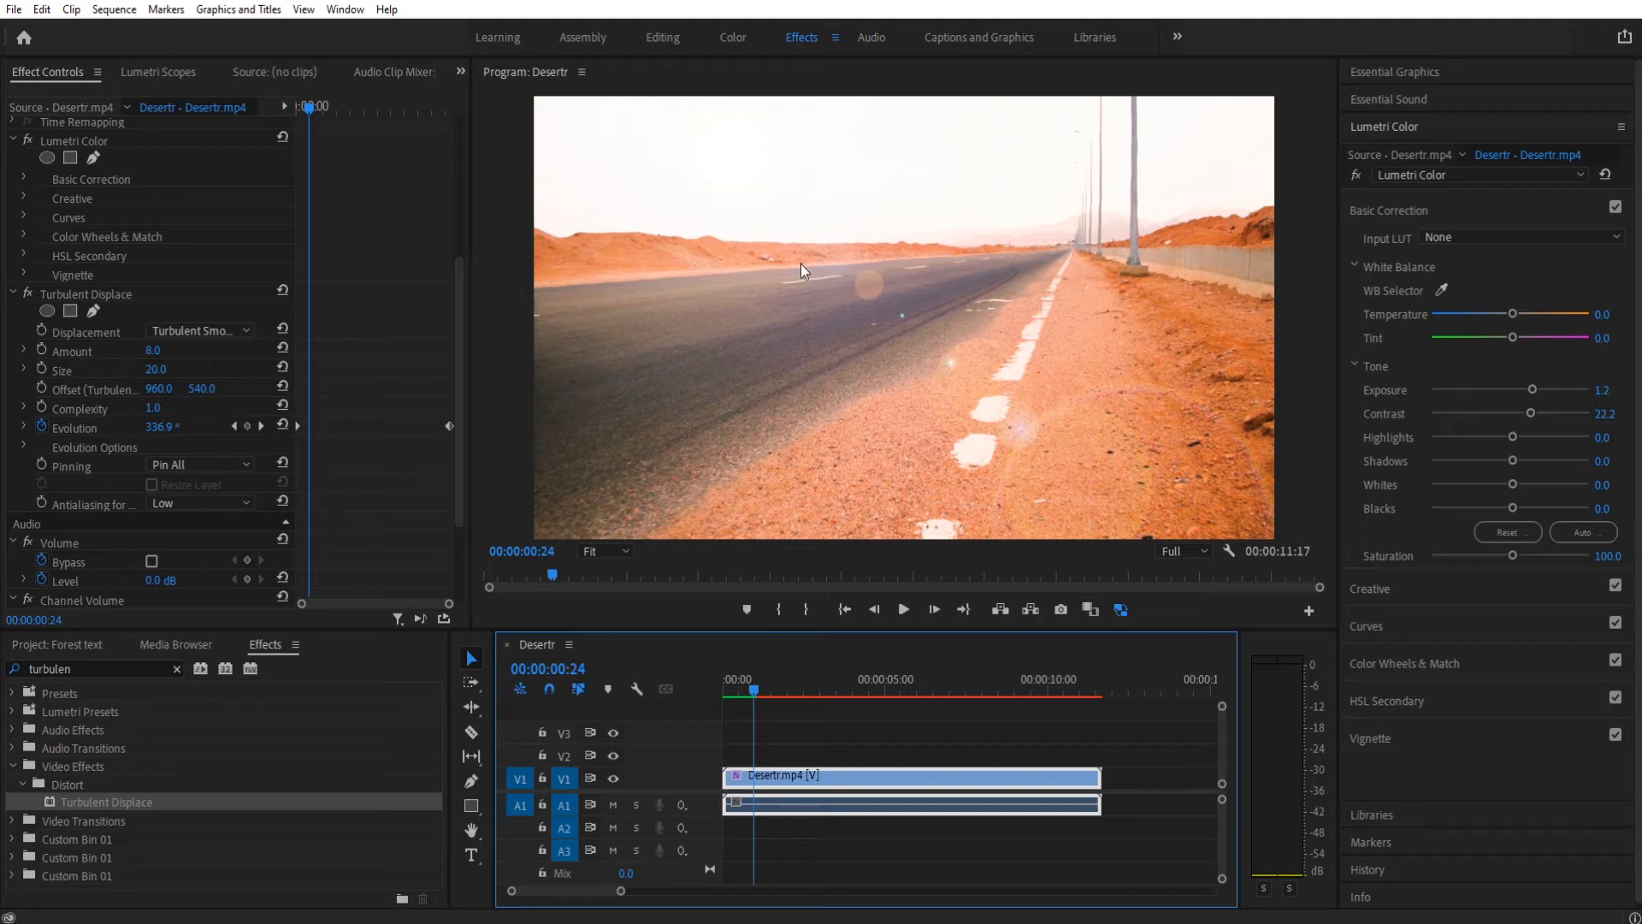
pyautogui.moveTo(618, 664)
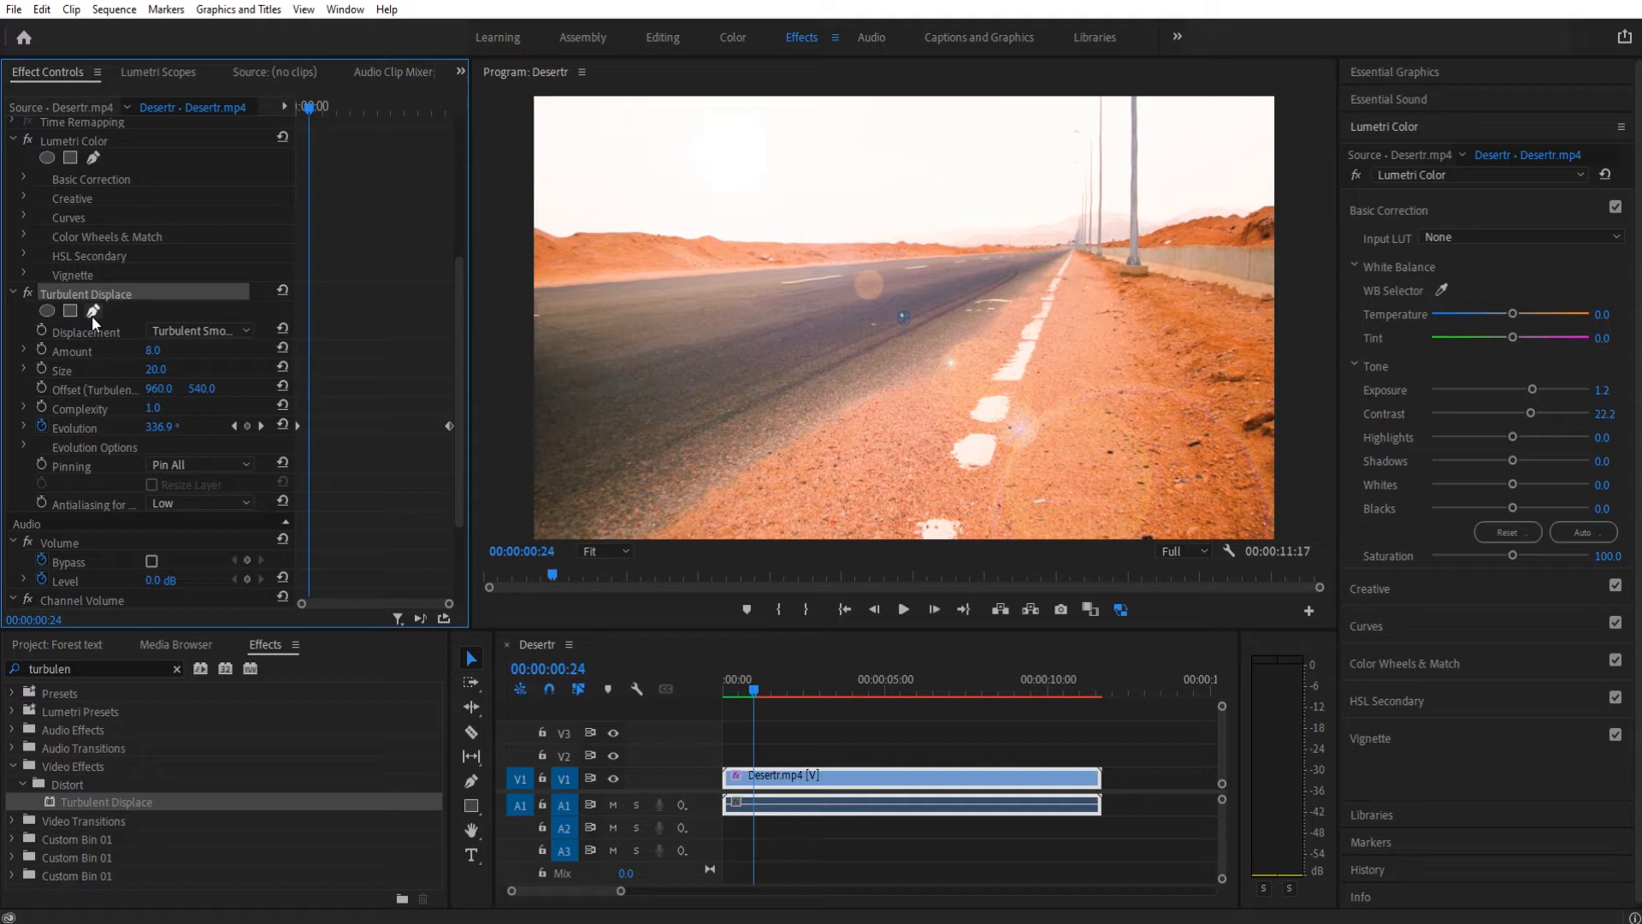
# Draw a Turbulent Displace pen mask around the road and horizon, feathered to 116.
pyautogui.click(92, 311)
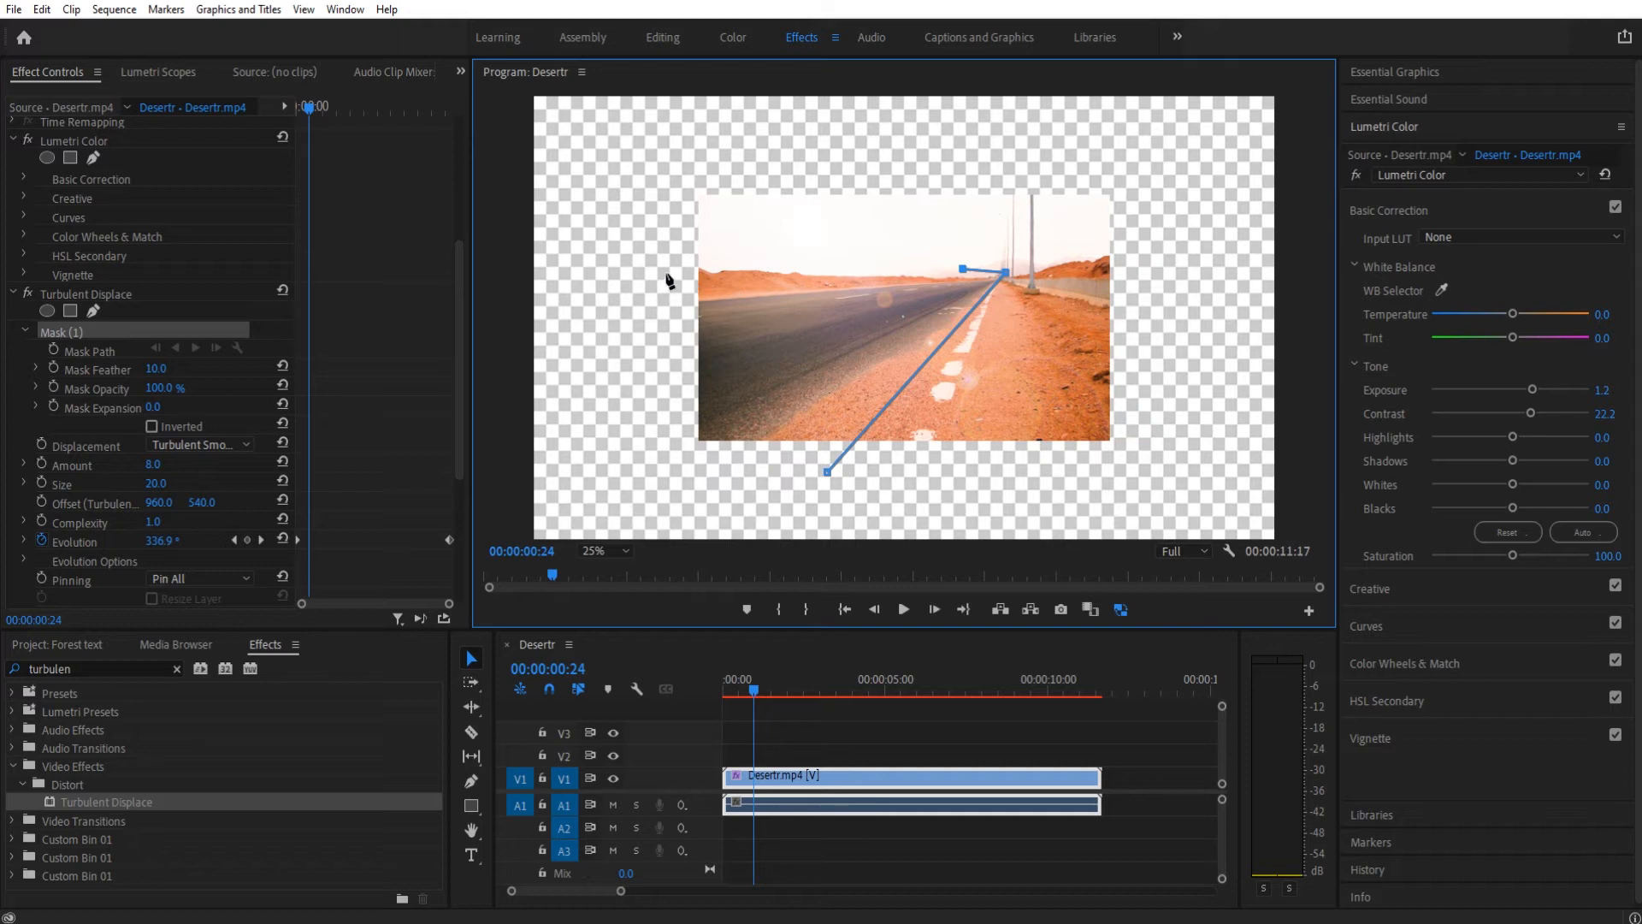
pyautogui.moveTo(961, 269); pyautogui.dragTo(659, 276)
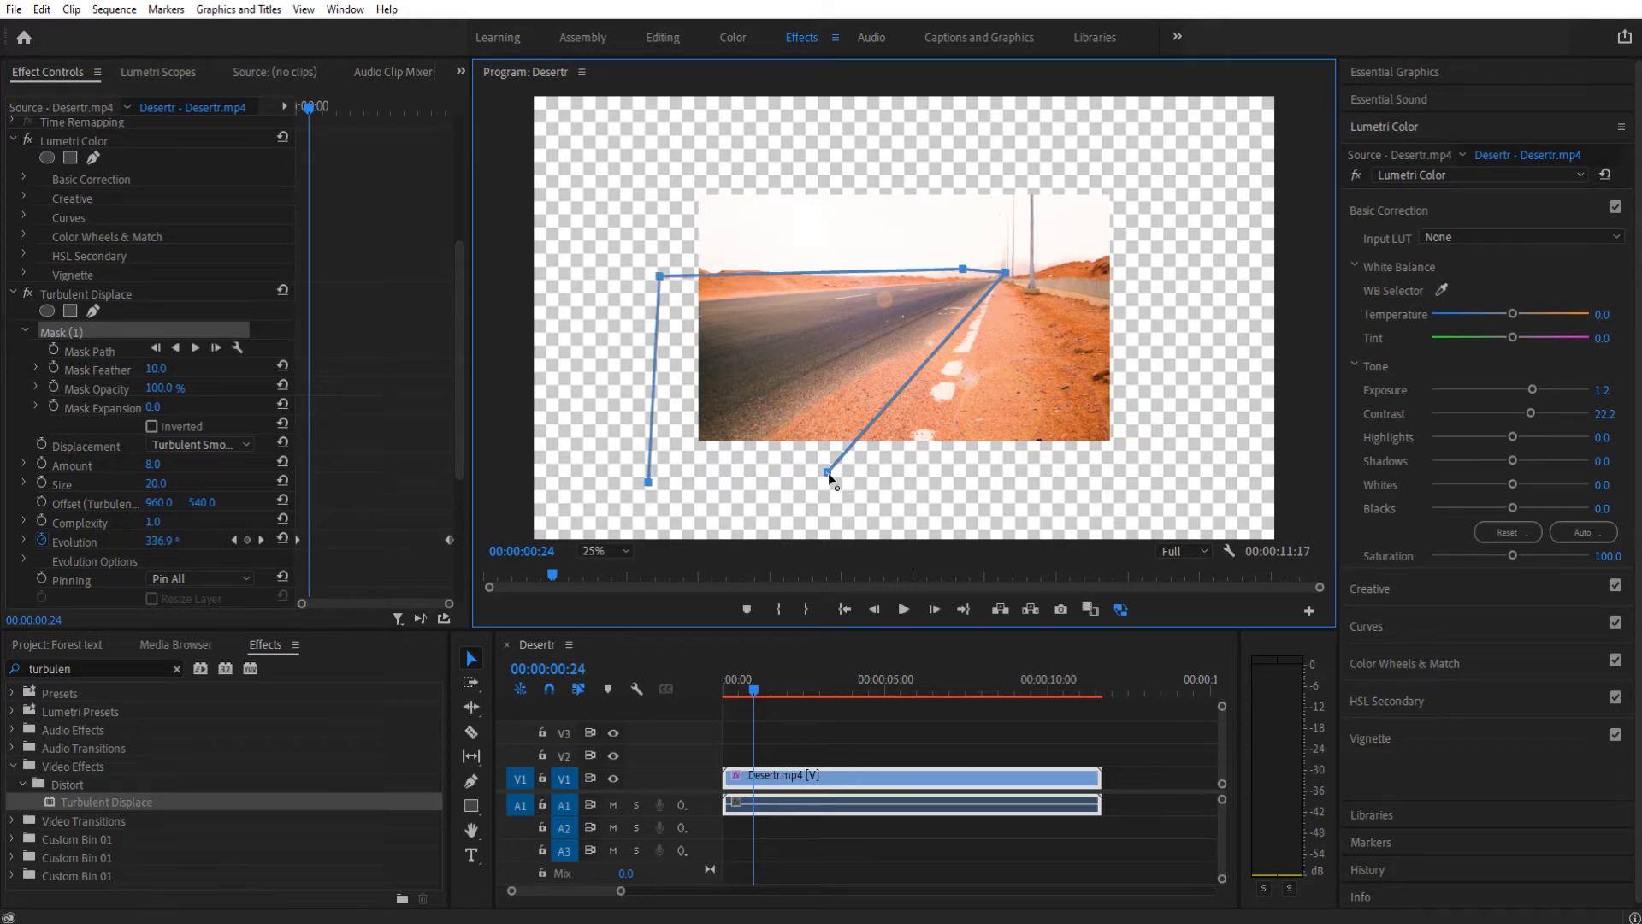
pyautogui.moveTo(827, 472); pyautogui.dragTo(919, 375)
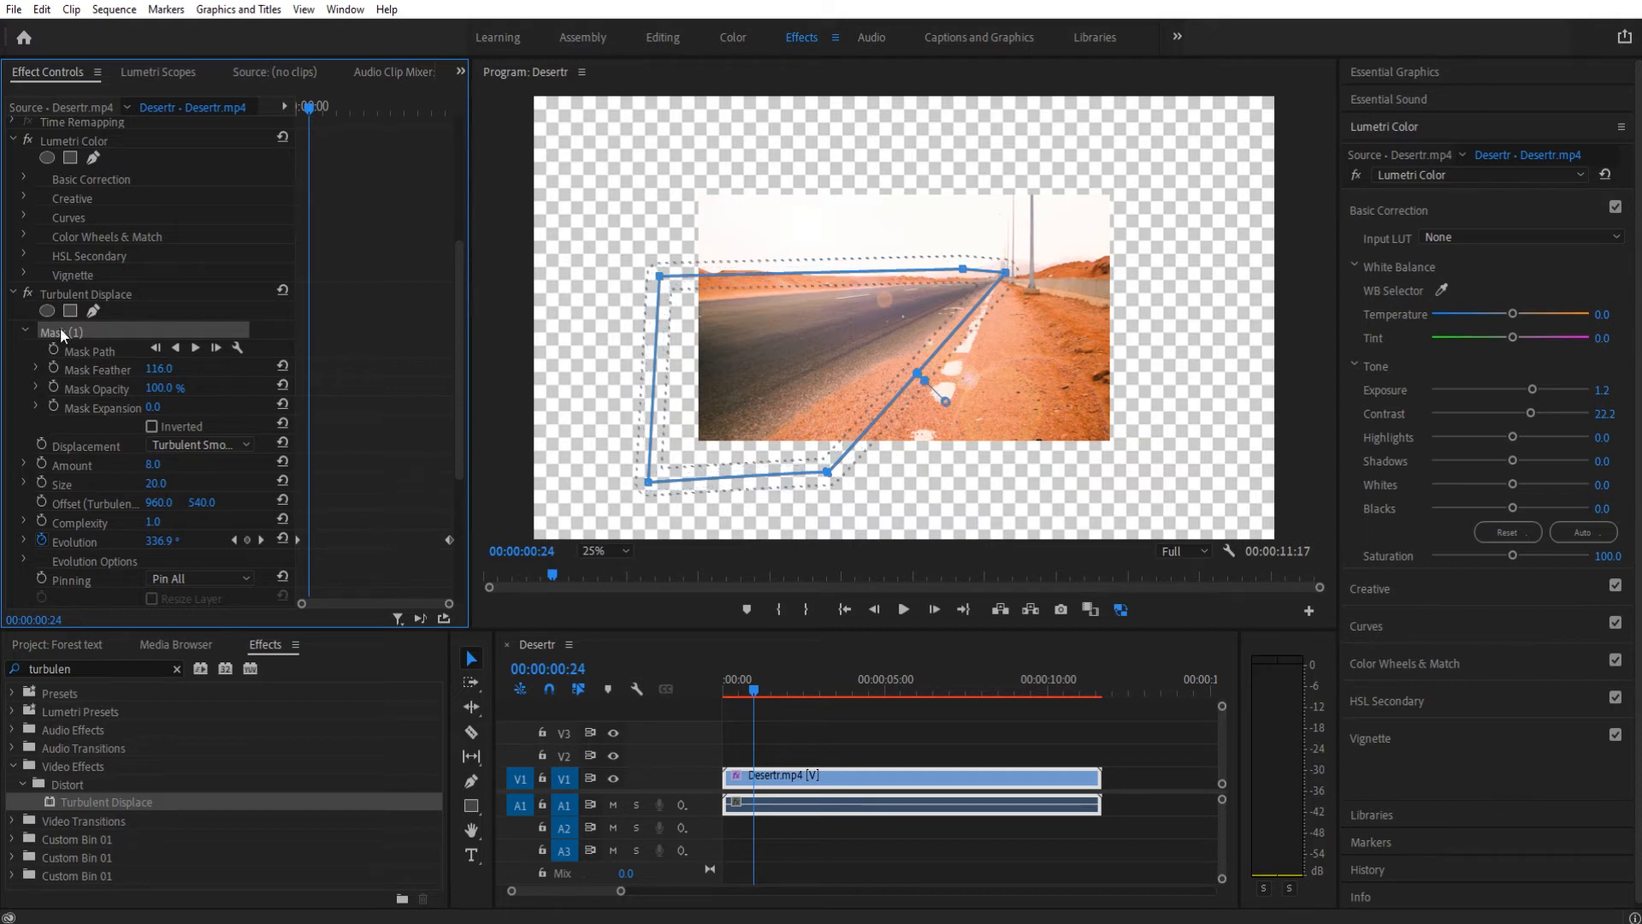
pyautogui.click(24, 331)
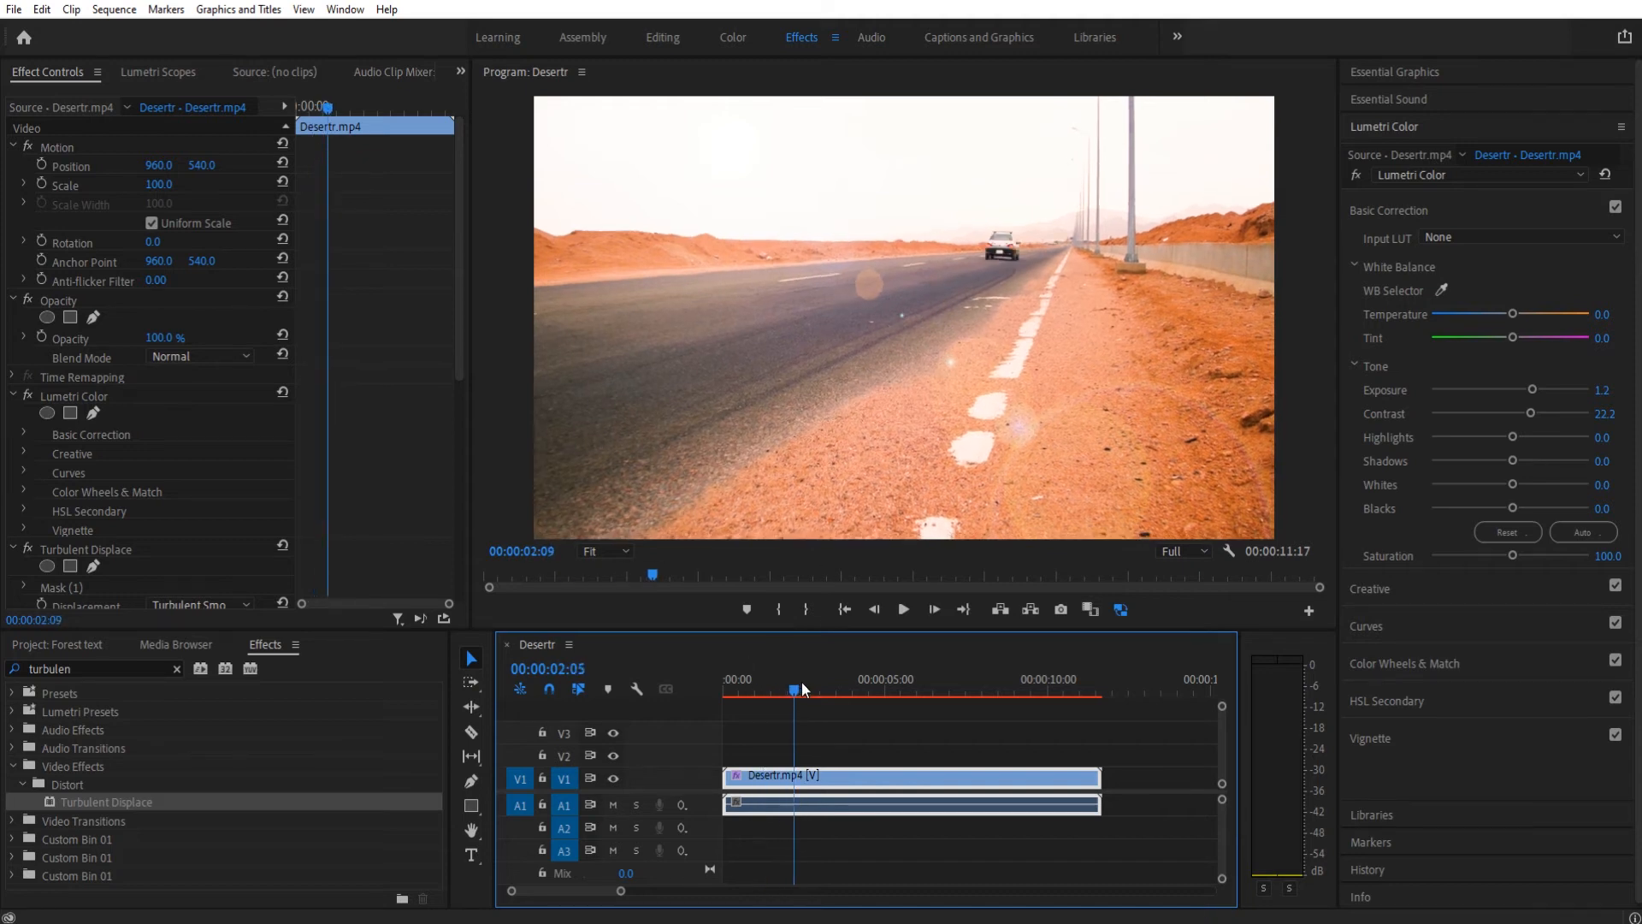
# Open the Program Monitor's right-click menu to set the zoom to Fit.
pyautogui.rightClick(787, 678)
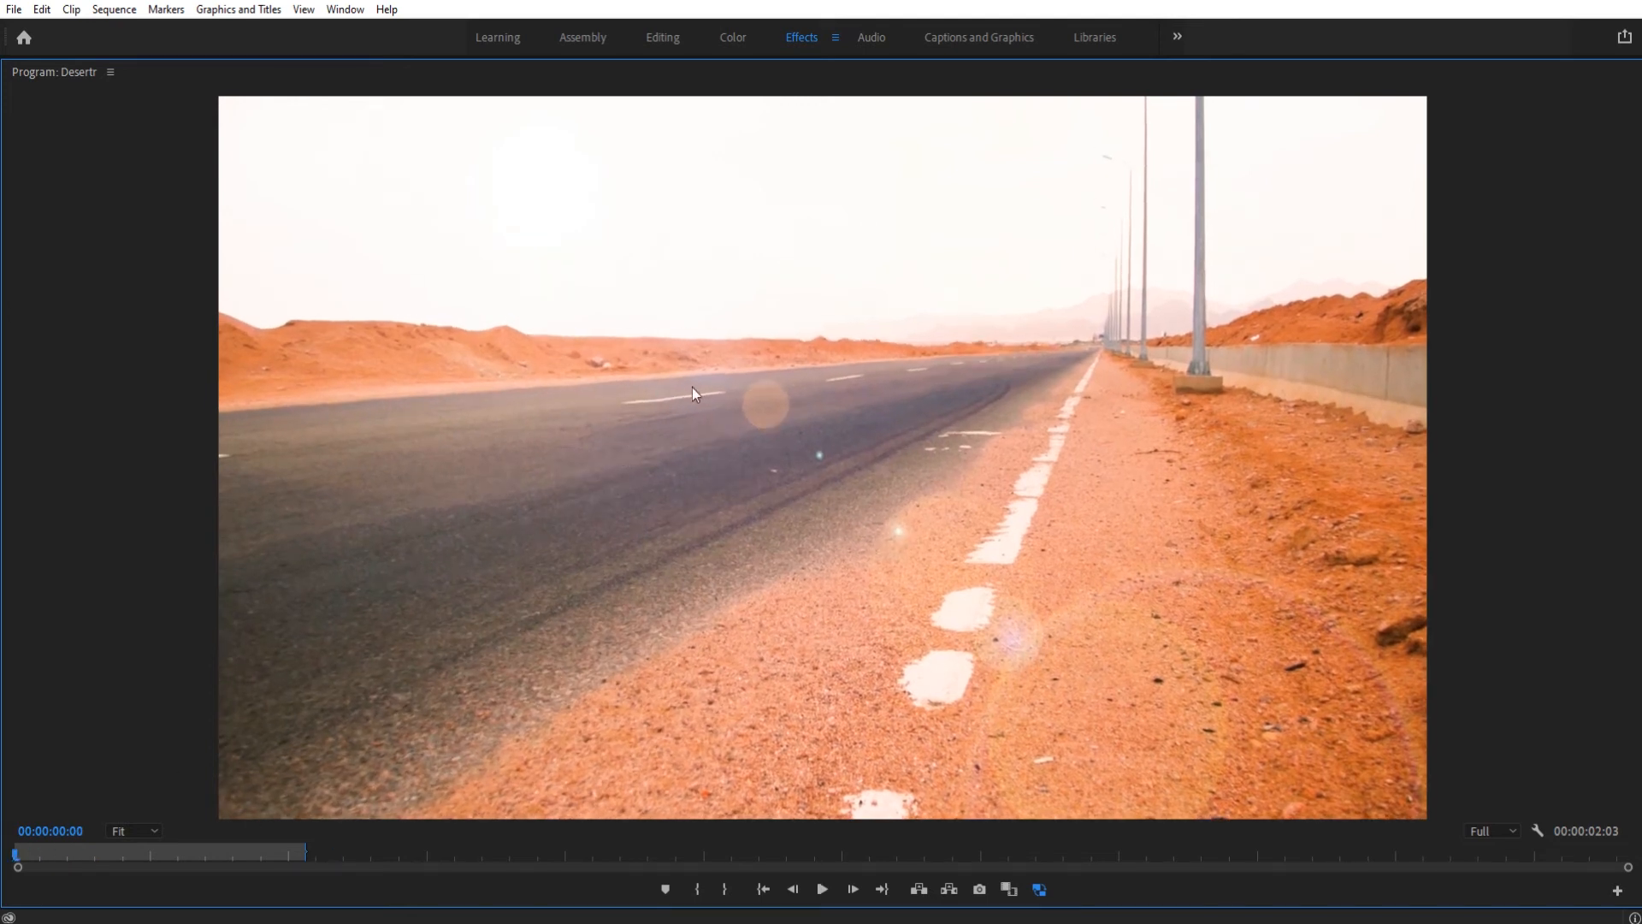
pyautogui.click(822, 890)
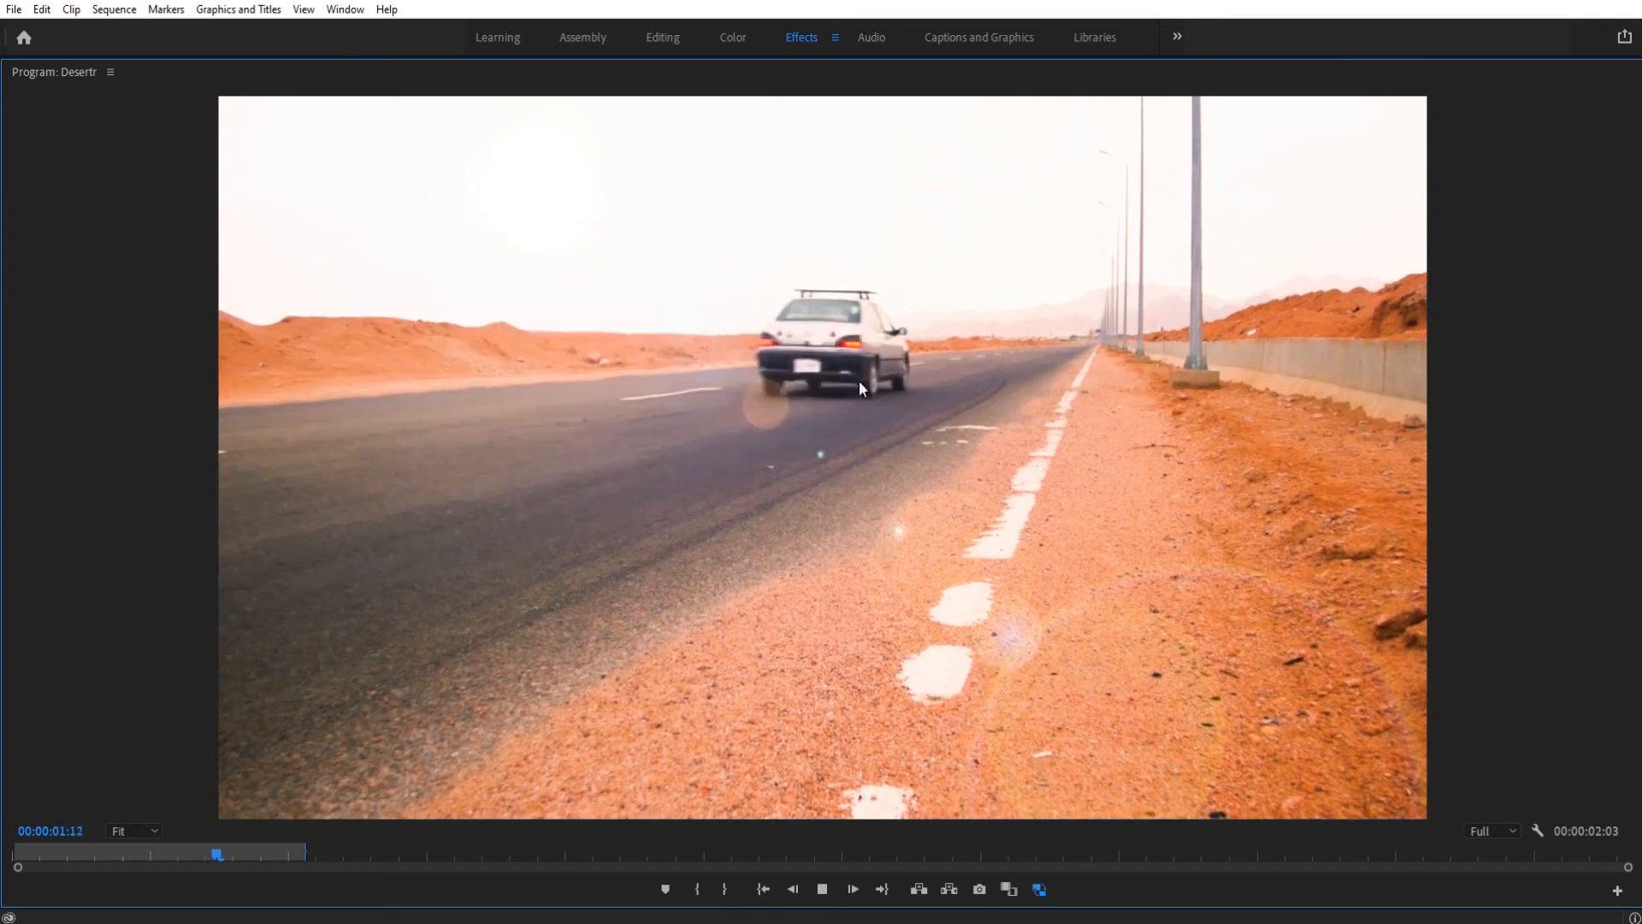
pyautogui.click(17, 866)
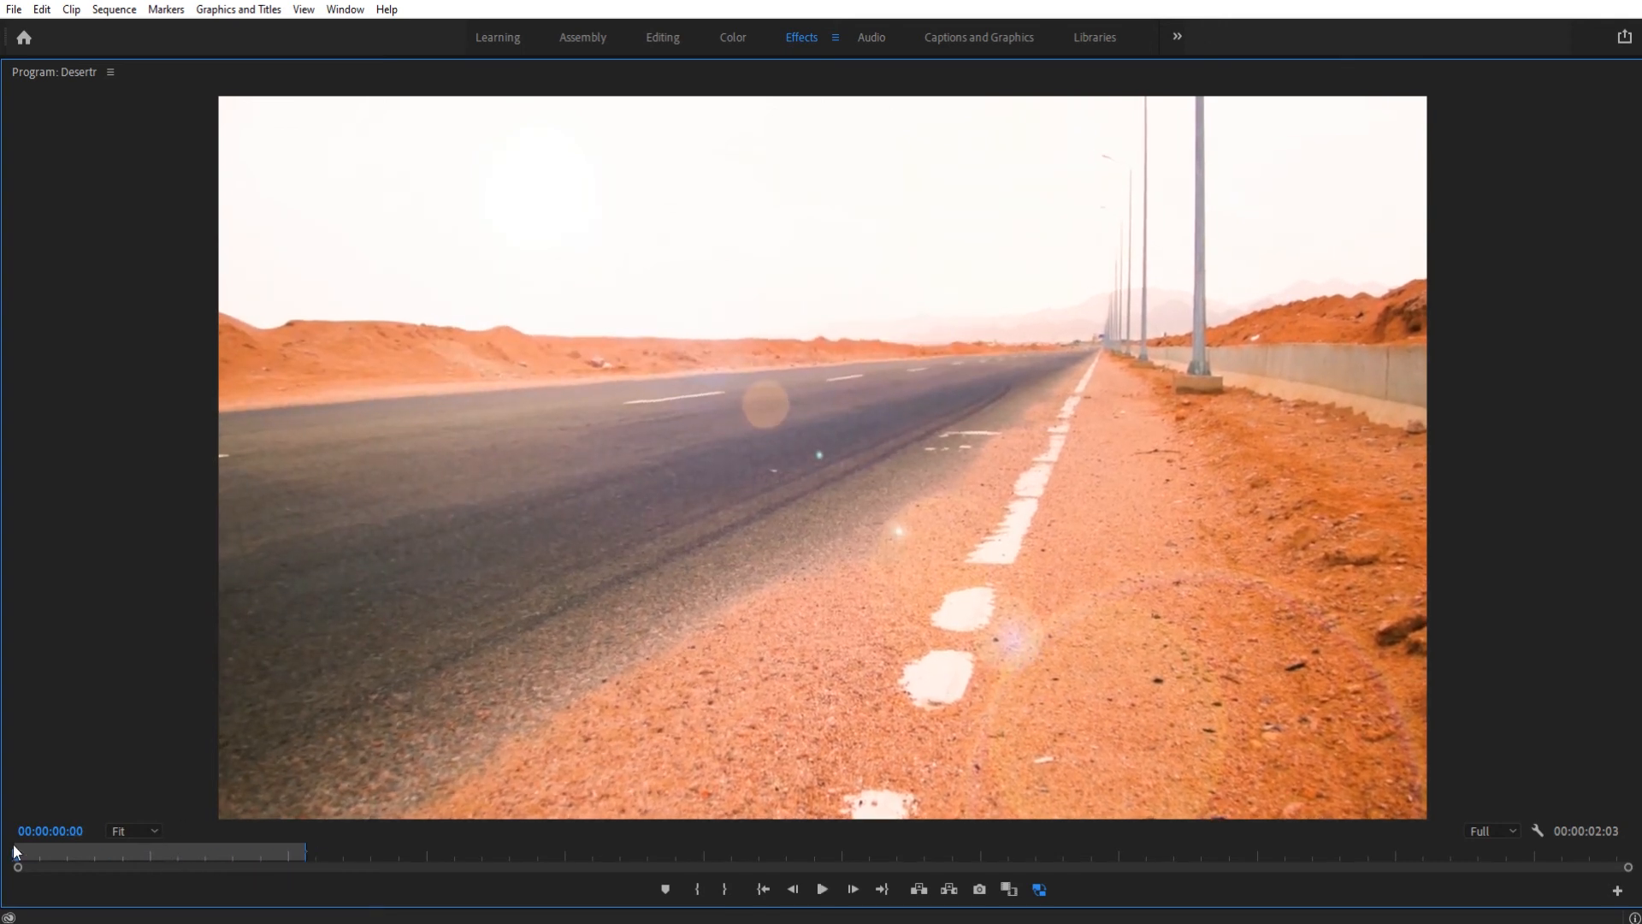
pyautogui.click(821, 890)
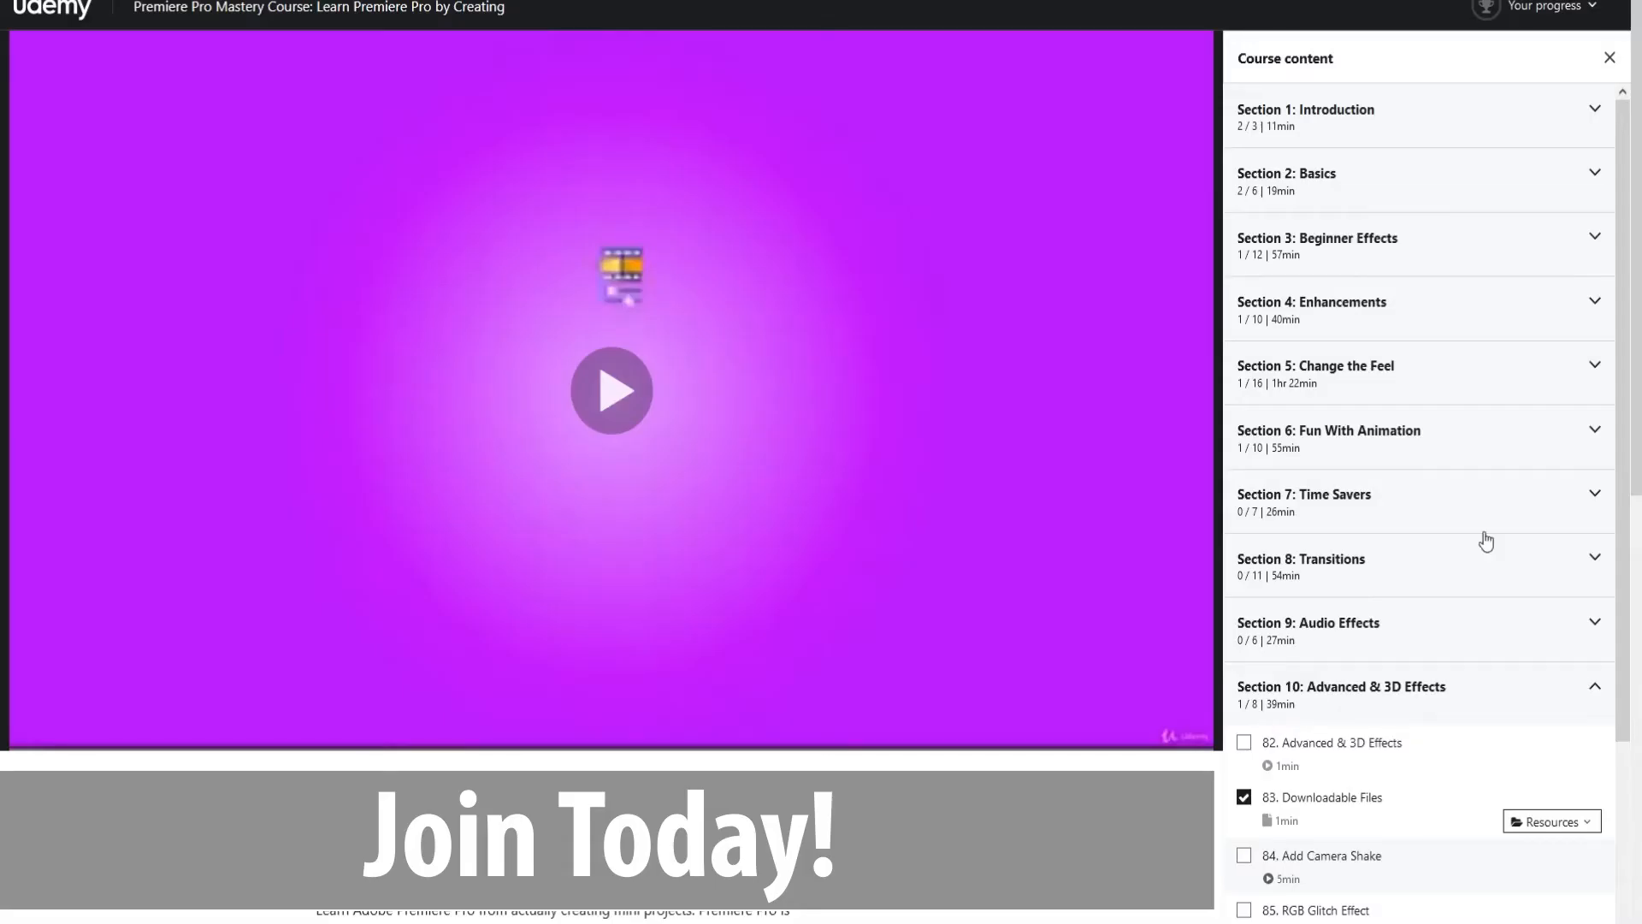
# Scroll the Course content list through the Transitions, Audio and Advanced & 3D sections.
pyautogui.scroll(-3)
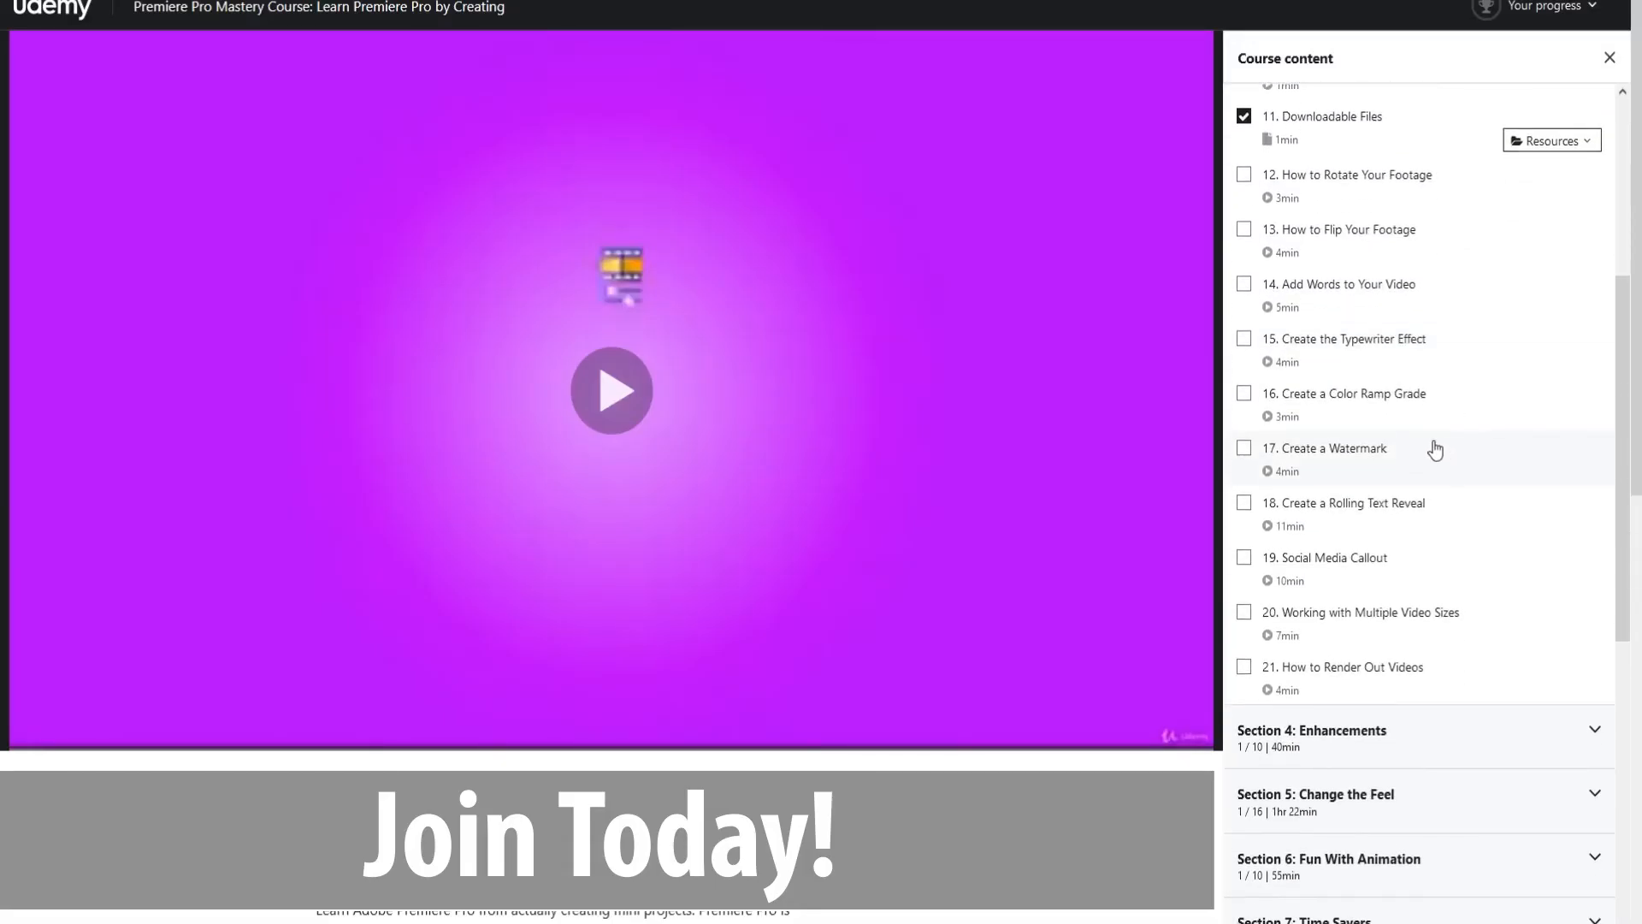
pyautogui.scroll(-3)
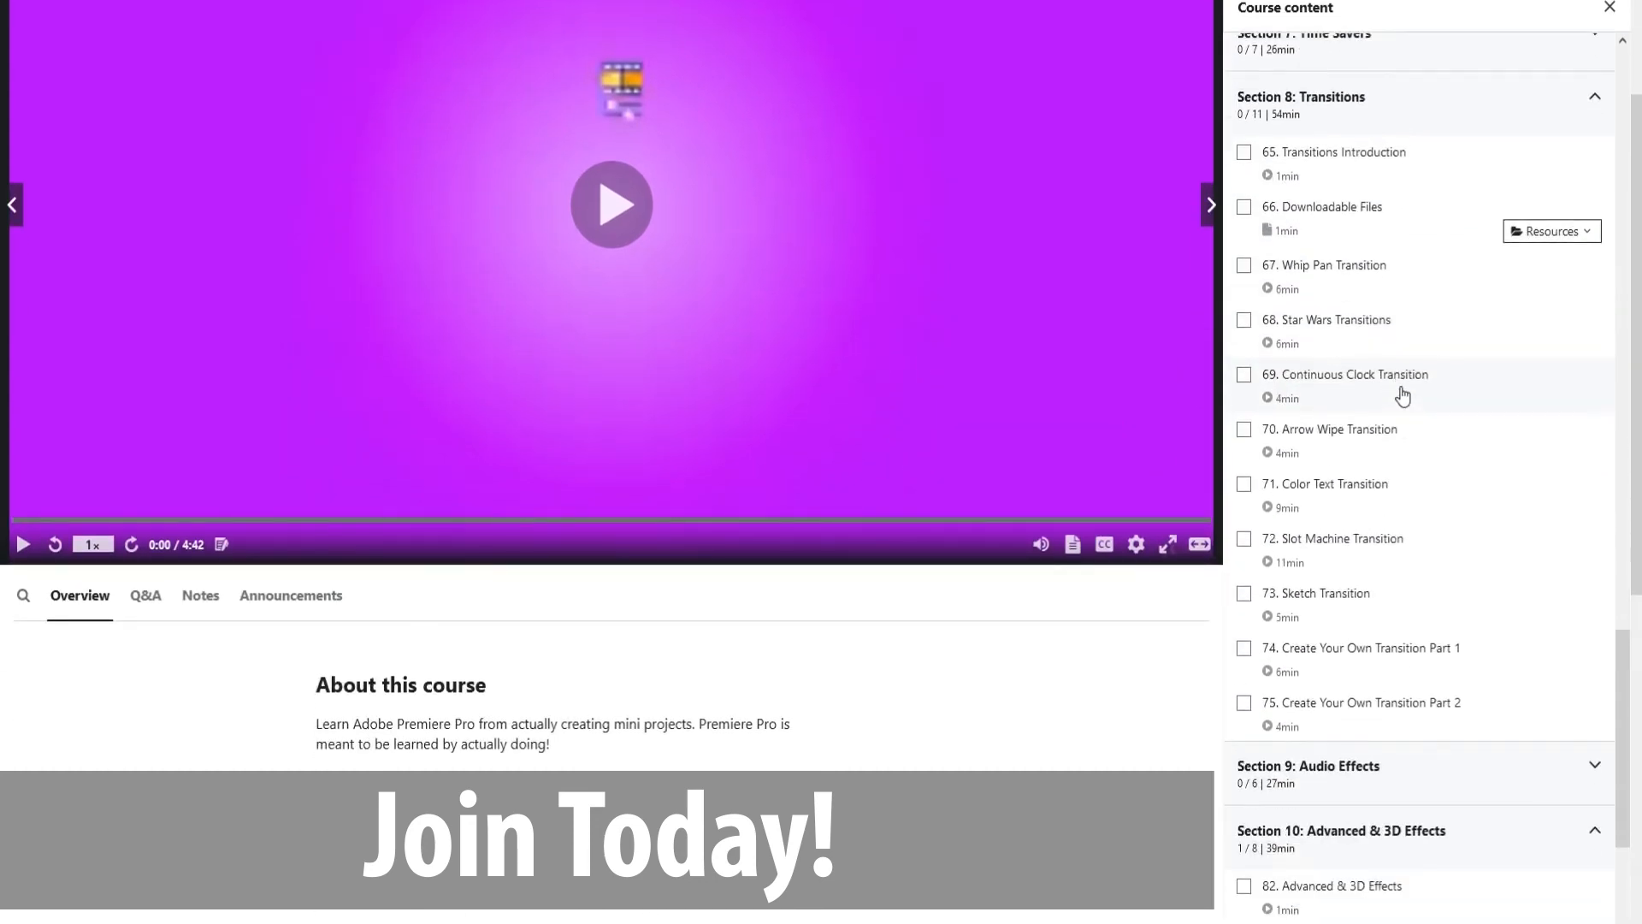
pyautogui.scroll(-3)
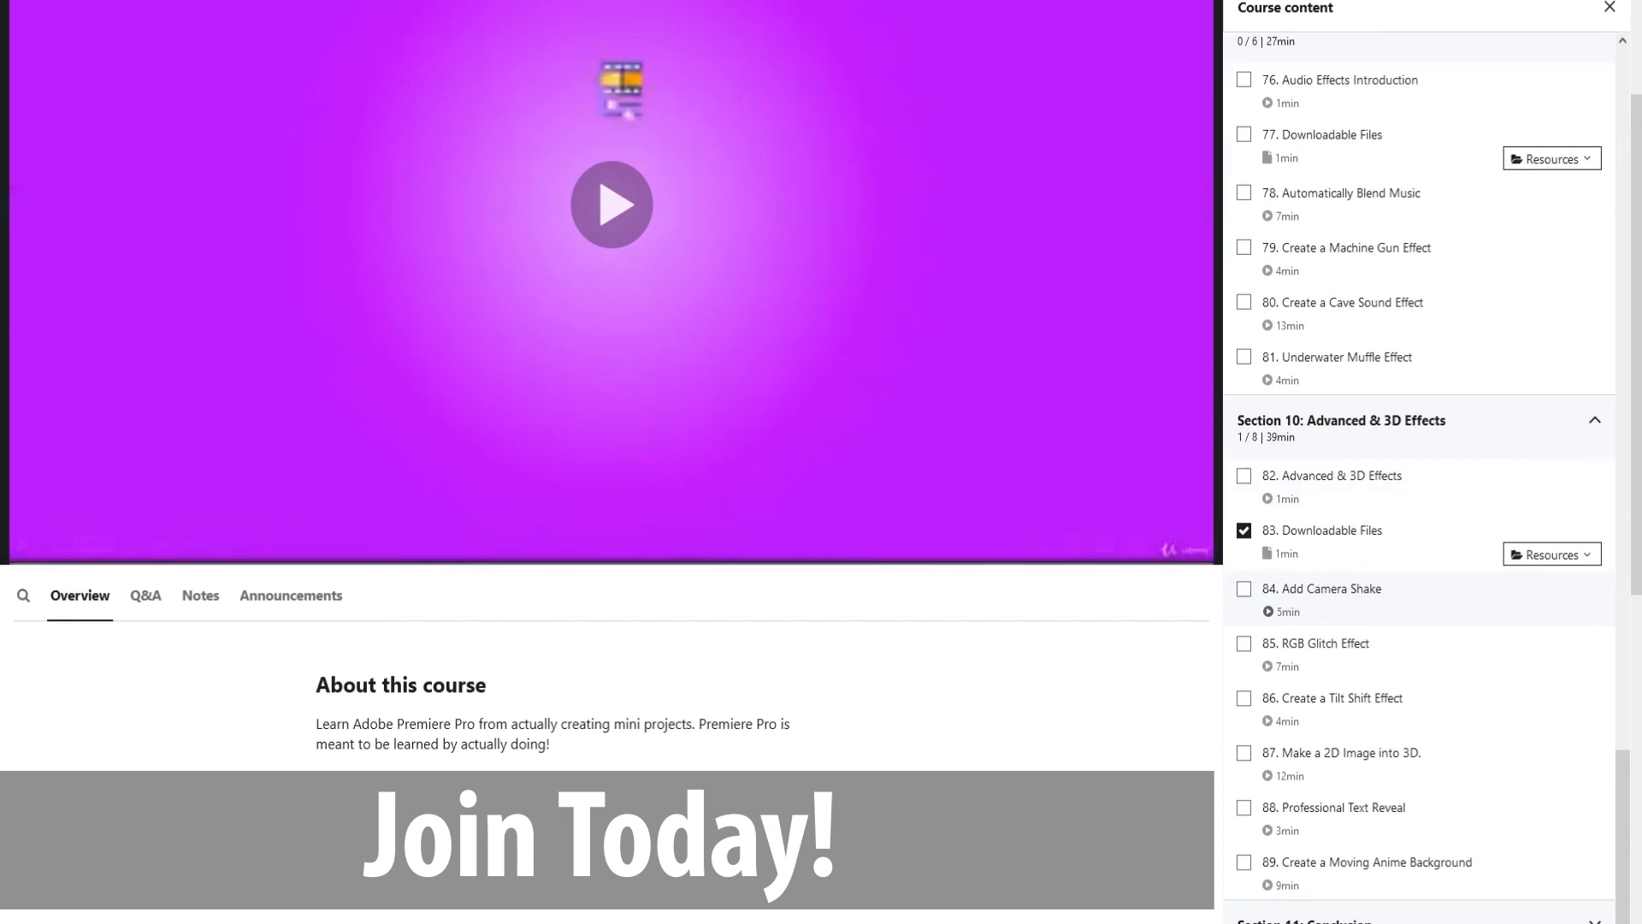